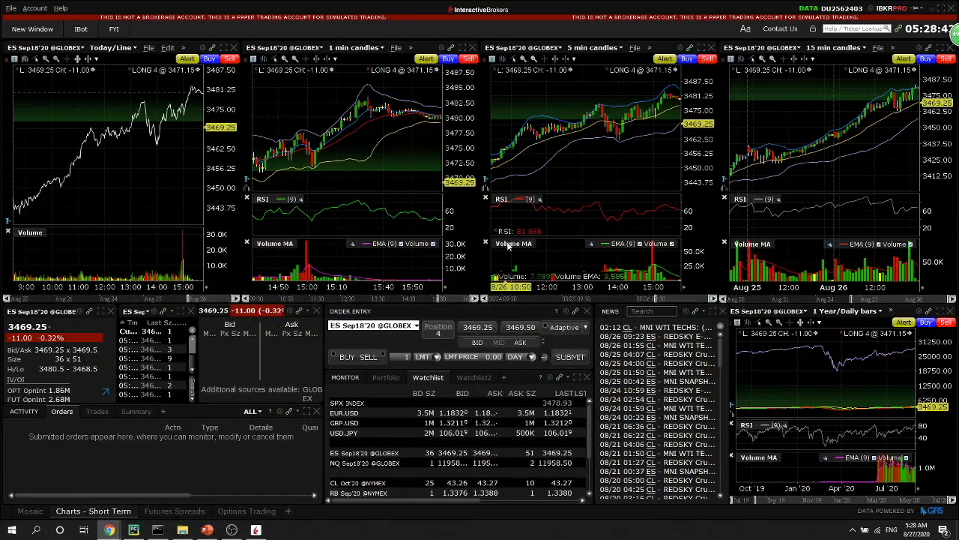
pyautogui.moveTo(519, 236)
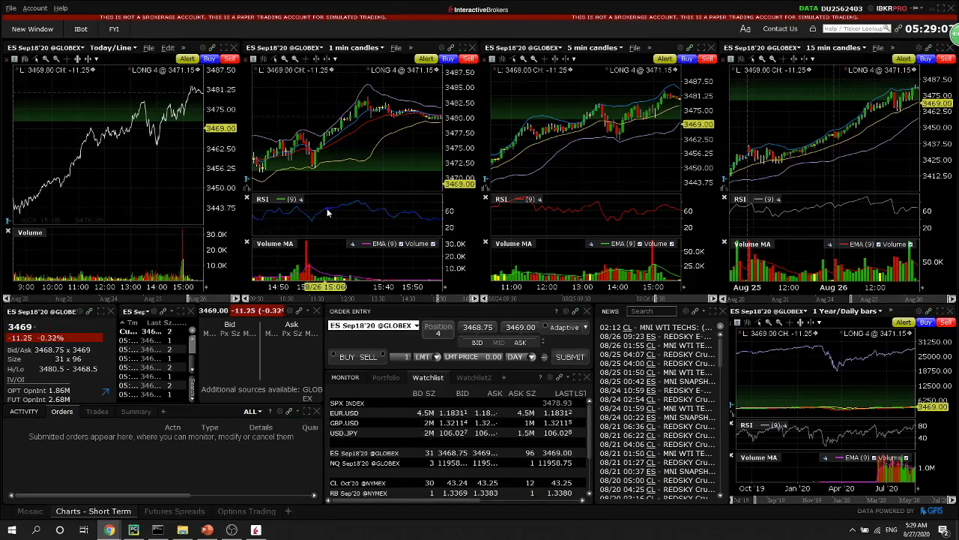
# Step: Bring up Command Prompt at D:\Workspace\quanttrading2\examples and begin entering a command
pyautogui.click(7, 8)
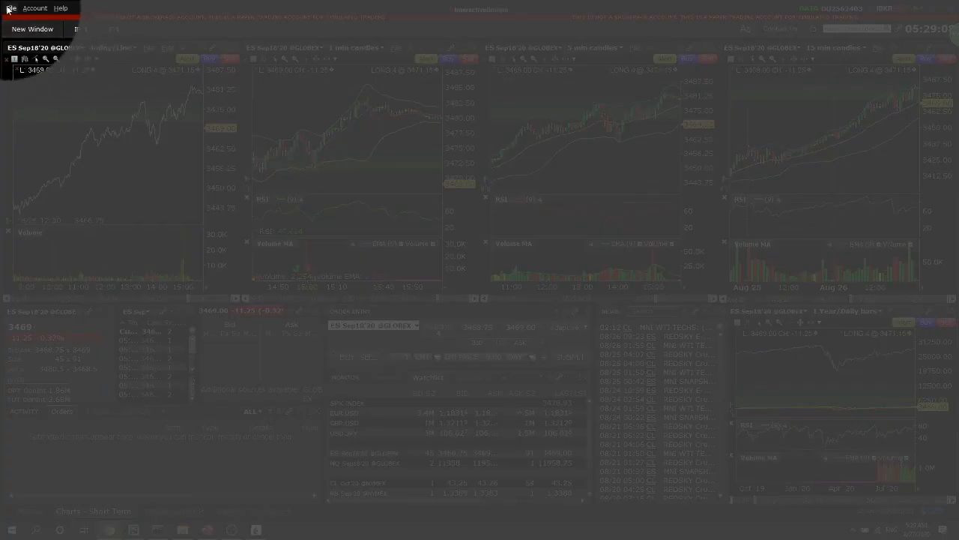
pyautogui.click(6, 8)
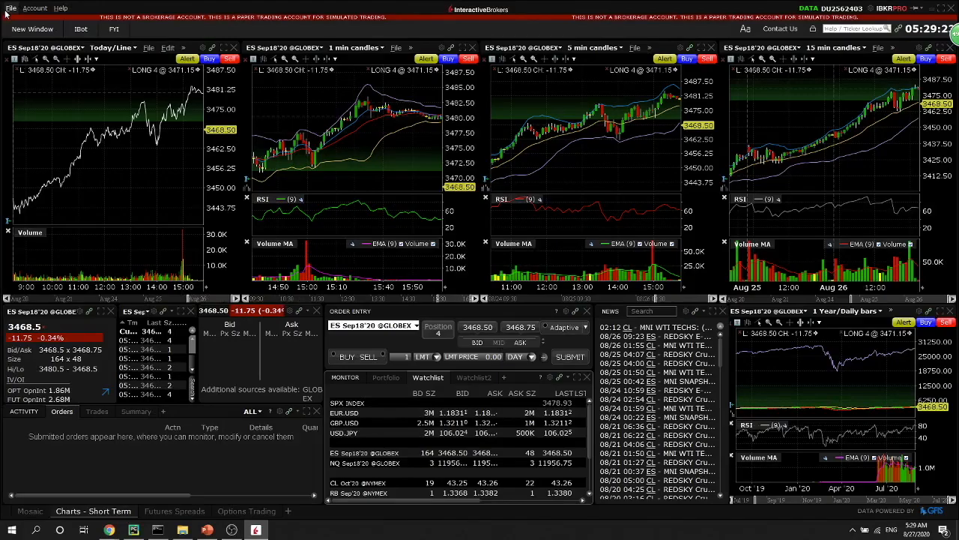
pyautogui.click(8, 6)
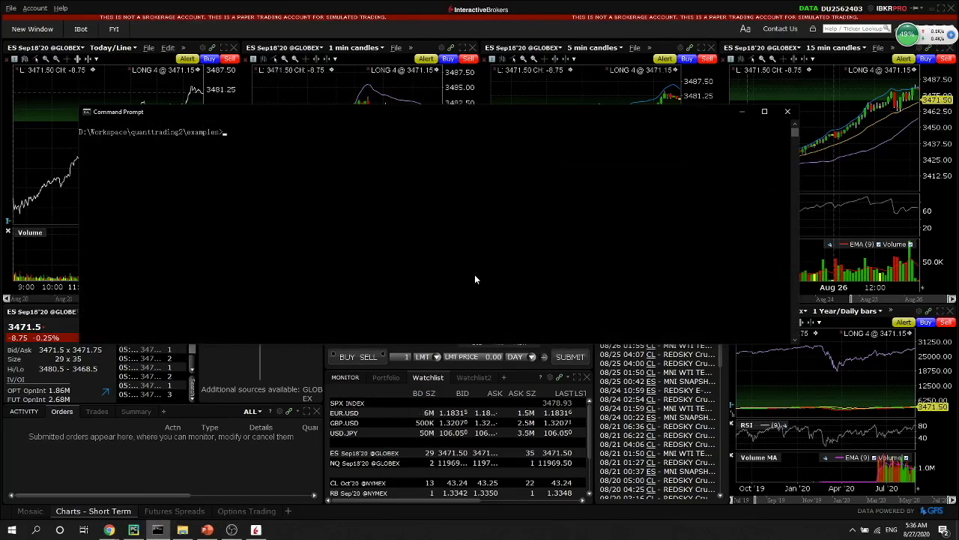
pyautogui.write('ples/strategy')
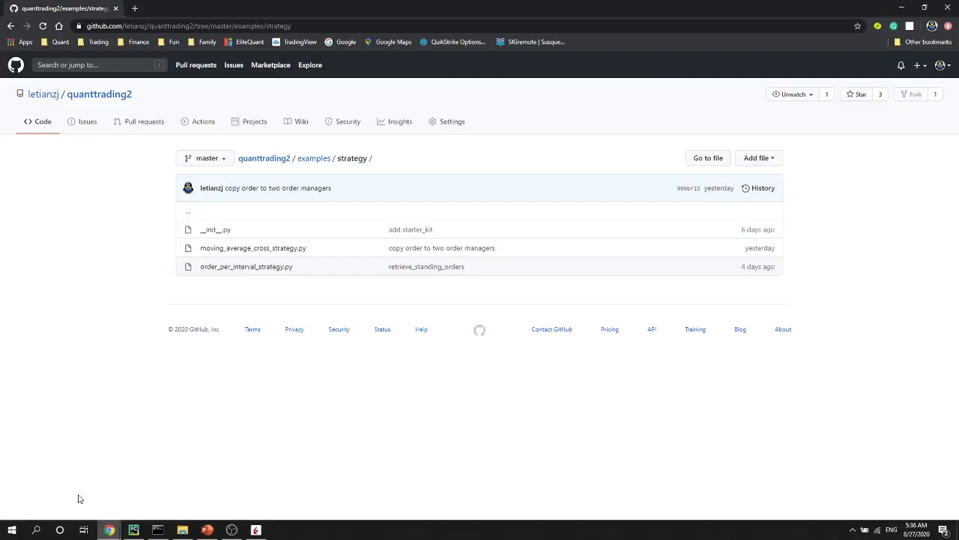
pyautogui.moveTo(269, 165)
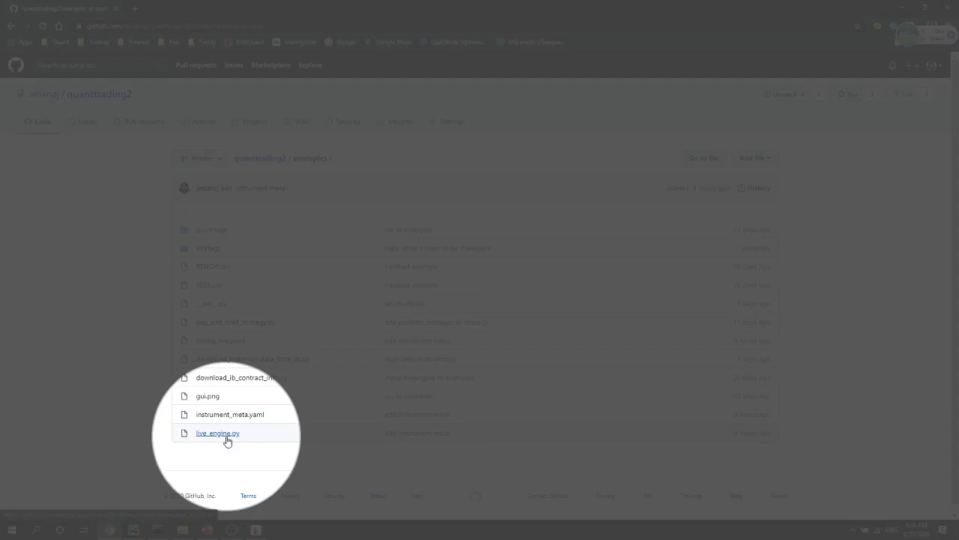
pyautogui.click(218, 432)
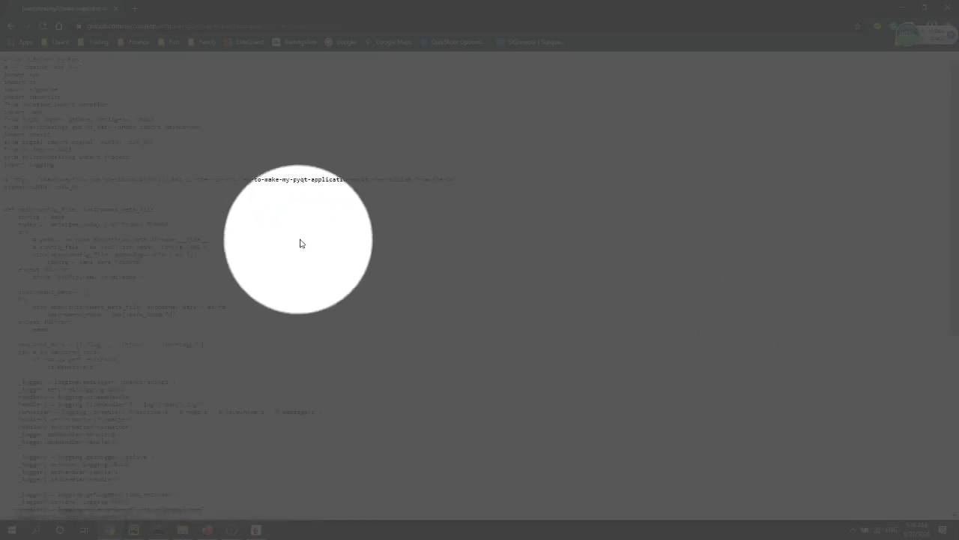
pyautogui.rightClick(302, 243)
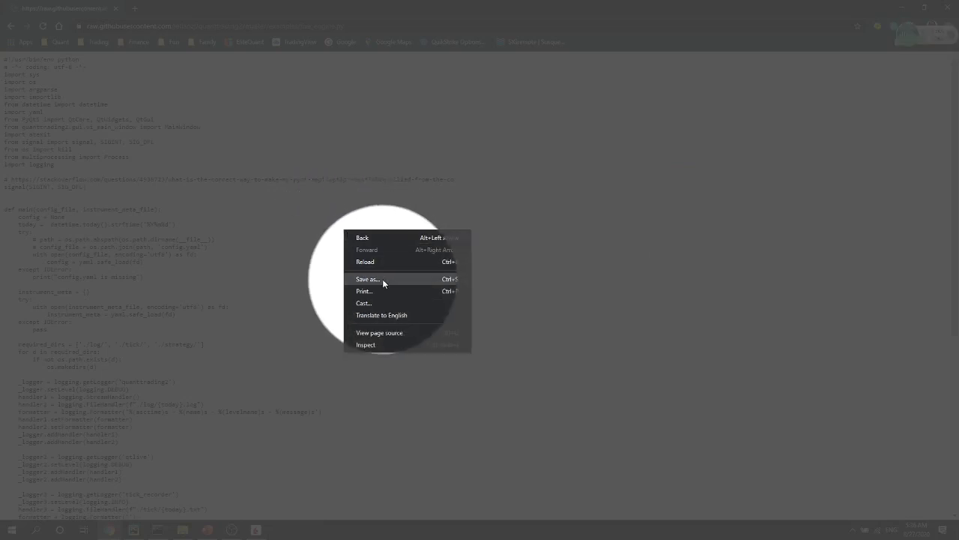
pyautogui.click(369, 279)
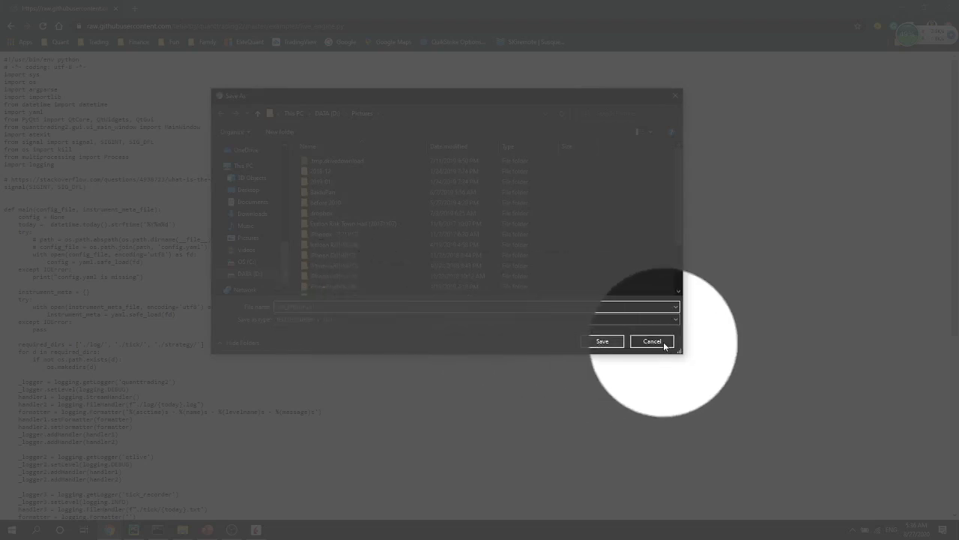
pyautogui.click(652, 342)
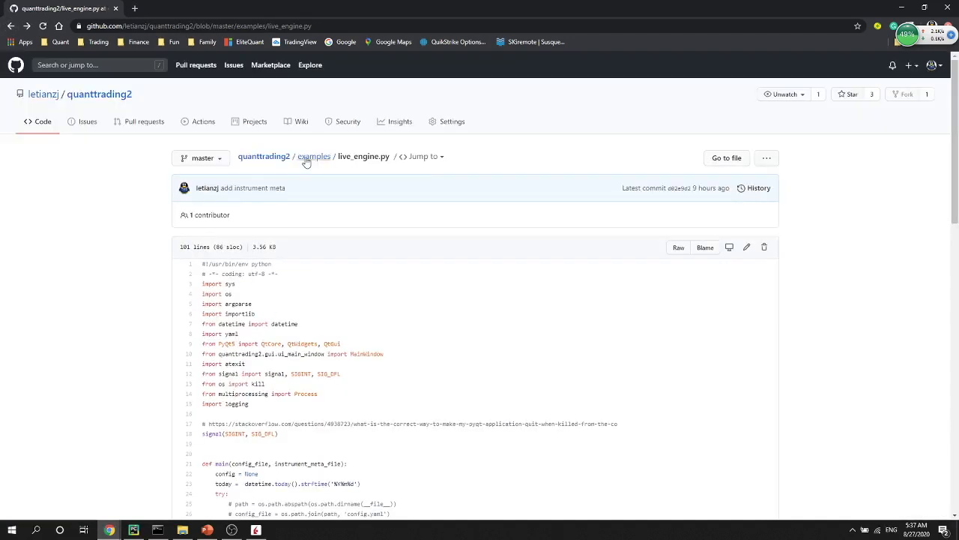
pyautogui.click(313, 156)
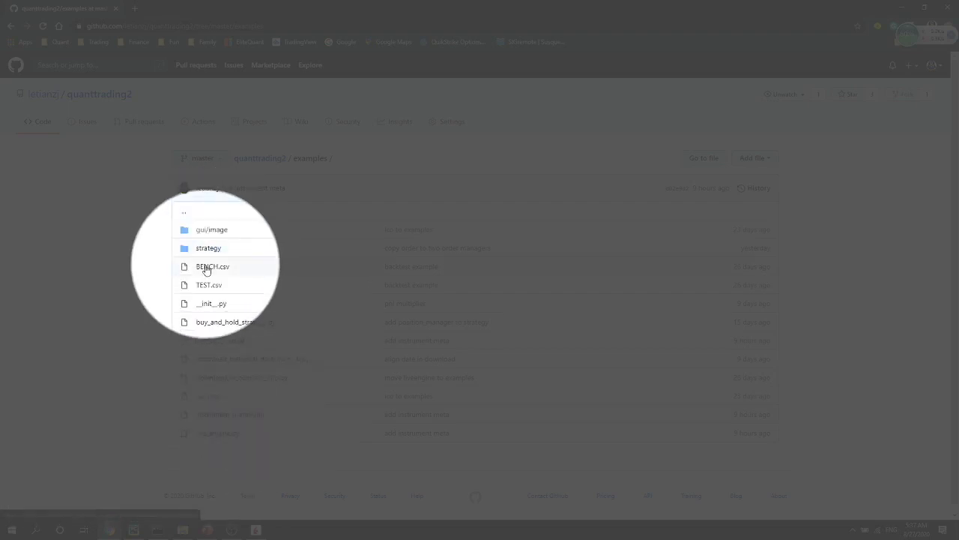
pyautogui.click(208, 247)
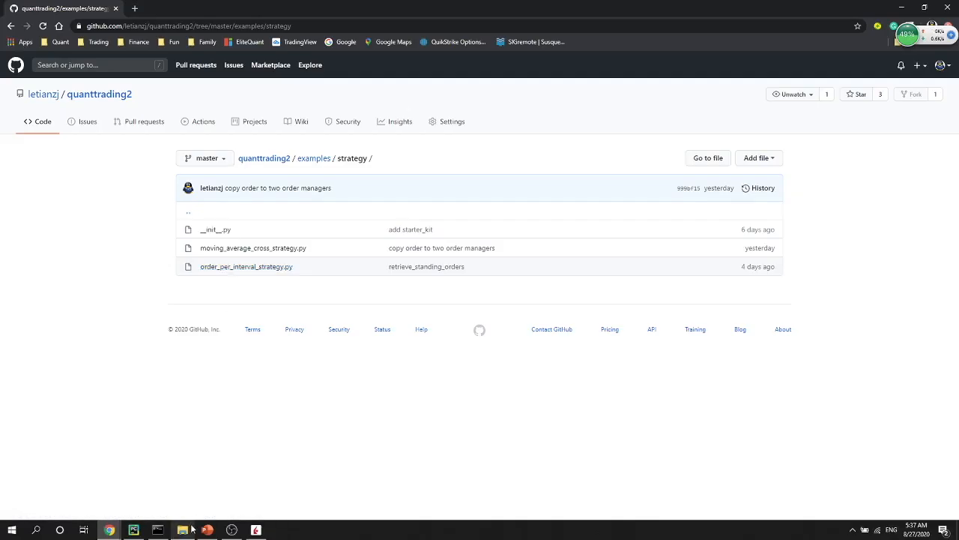
pyautogui.click(183, 529)
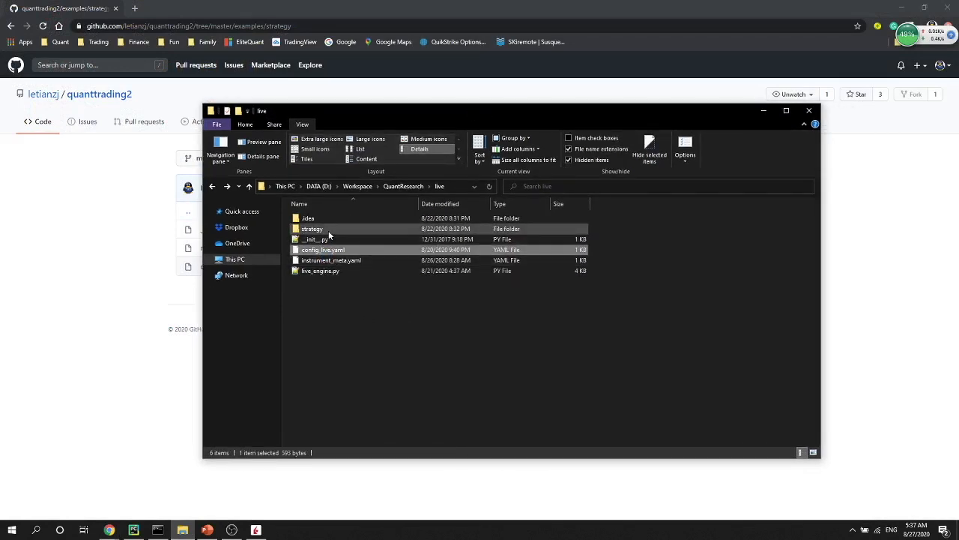
pyautogui.doubleClick(312, 228)
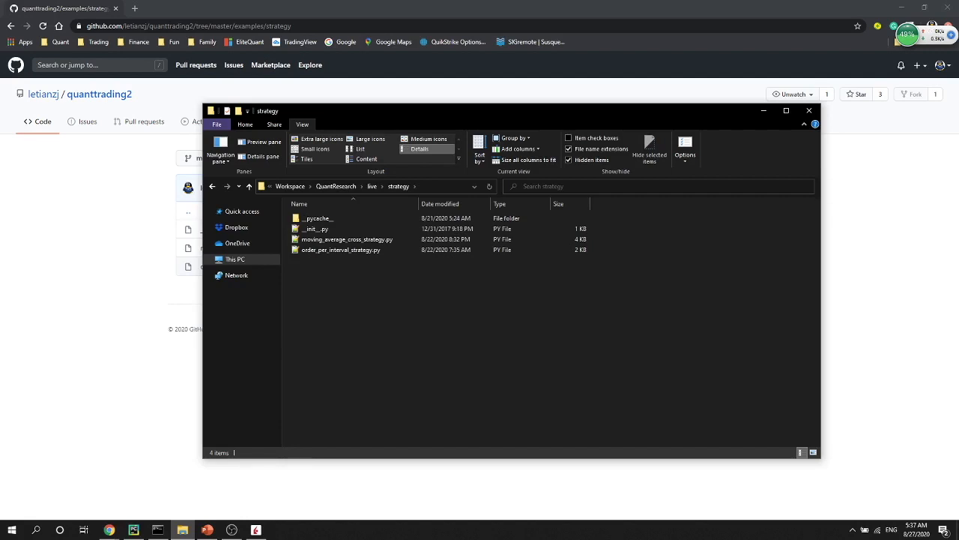
pyautogui.click(810, 111)
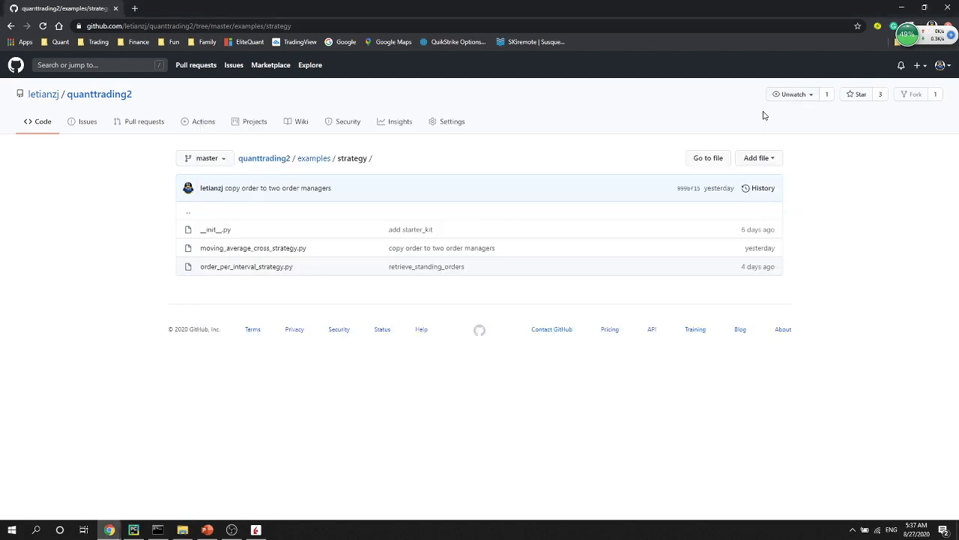
pyautogui.moveTo(577, 331)
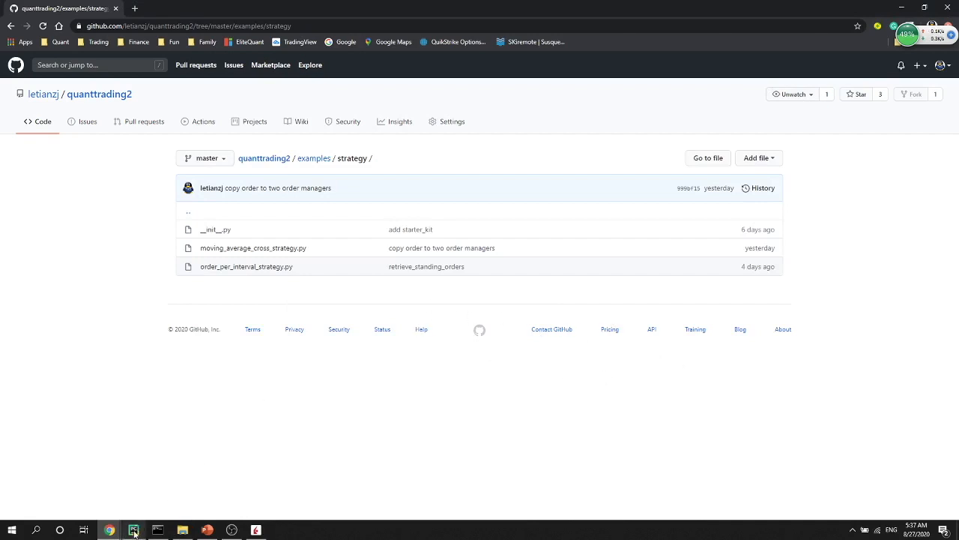
pyautogui.click(133, 529)
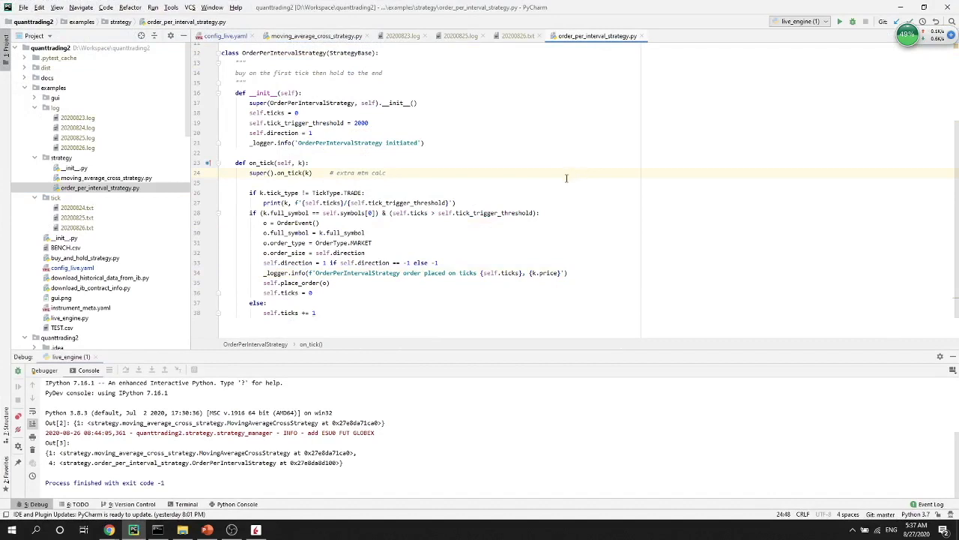
pyautogui.moveTo(509, 192)
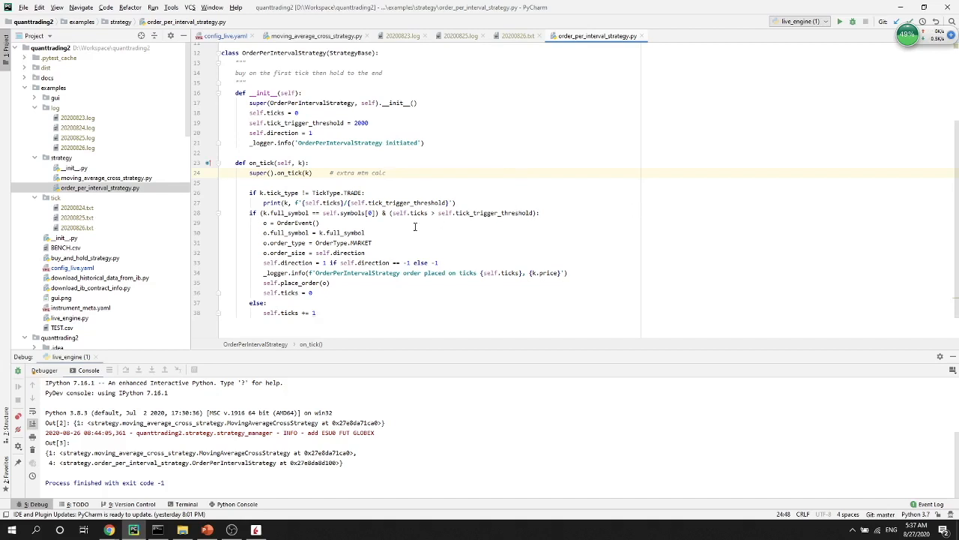
pyautogui.scroll(-3)
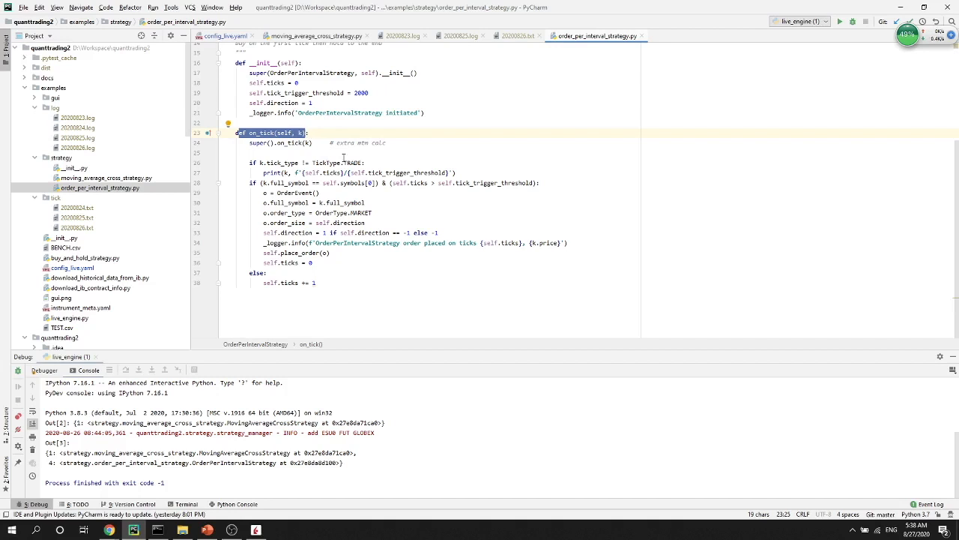
pyautogui.moveTo(247, 189)
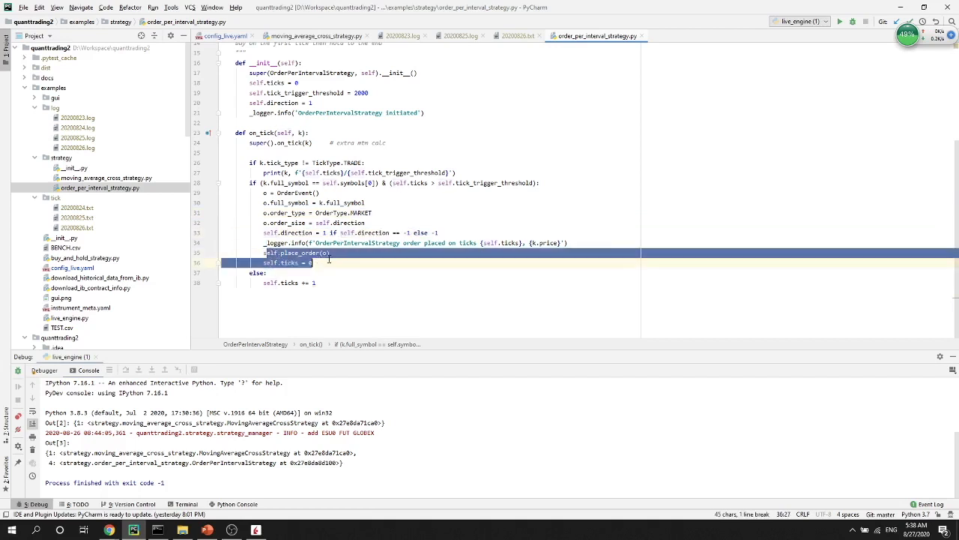
pyautogui.click(323, 262)
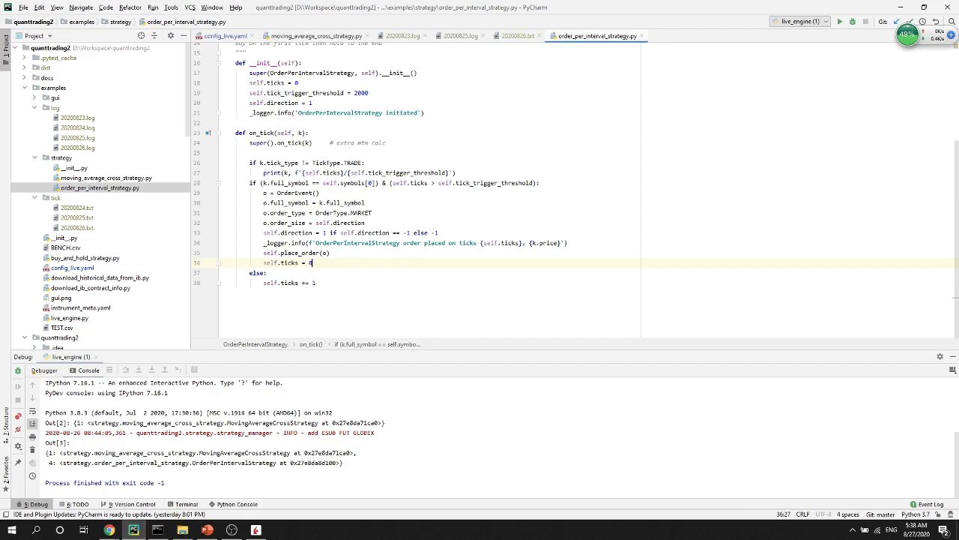
pyautogui.moveTo(920, 247)
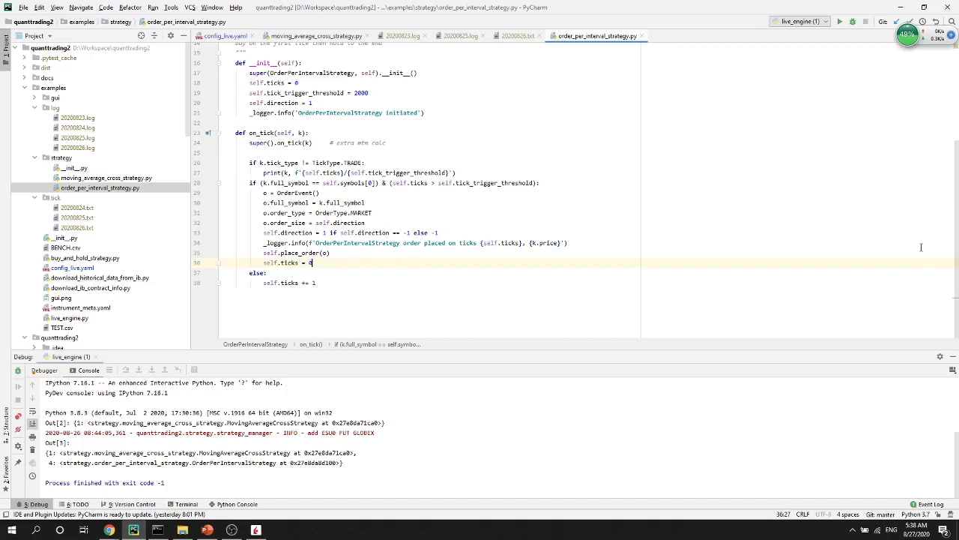
pyautogui.moveTo(574, 159)
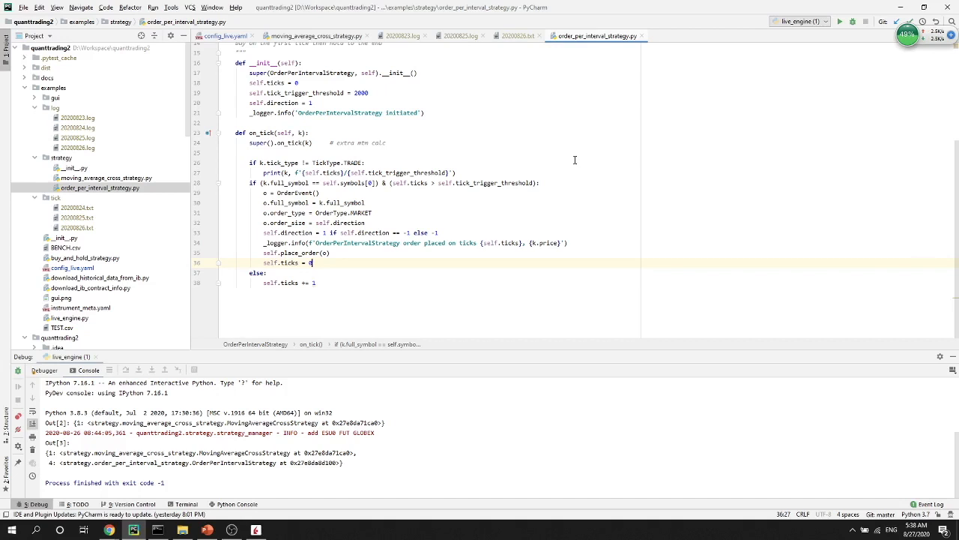
pyautogui.moveTo(542, 219)
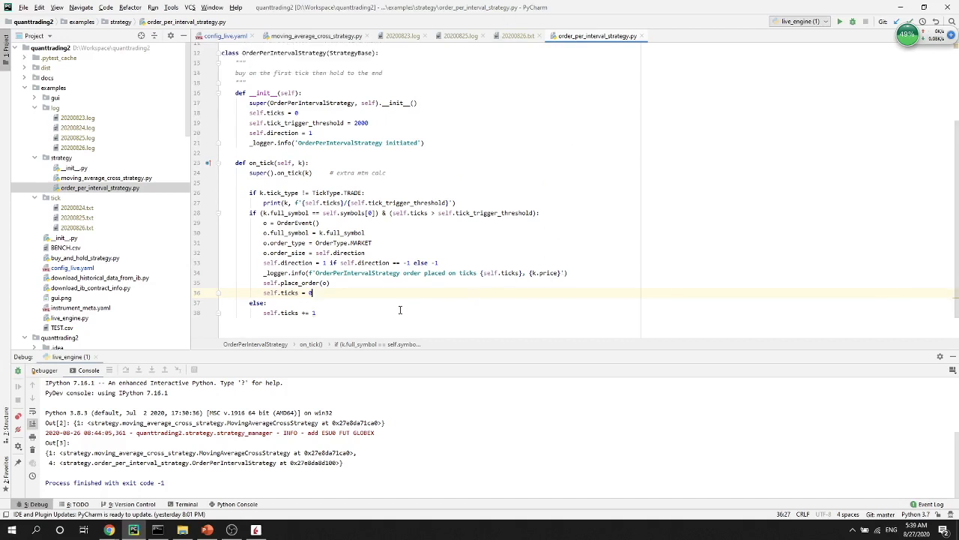
pyautogui.moveTo(476, 237)
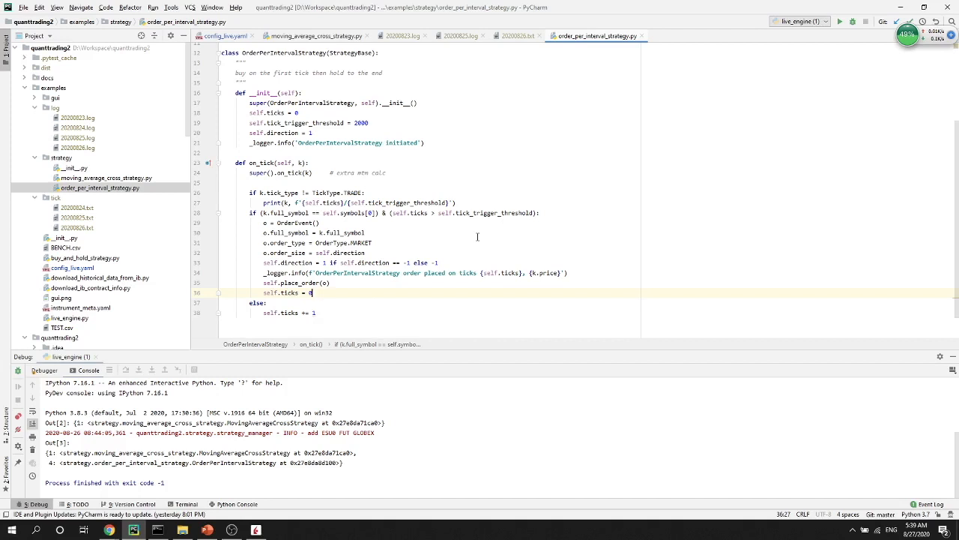
pyautogui.moveTo(249, 228)
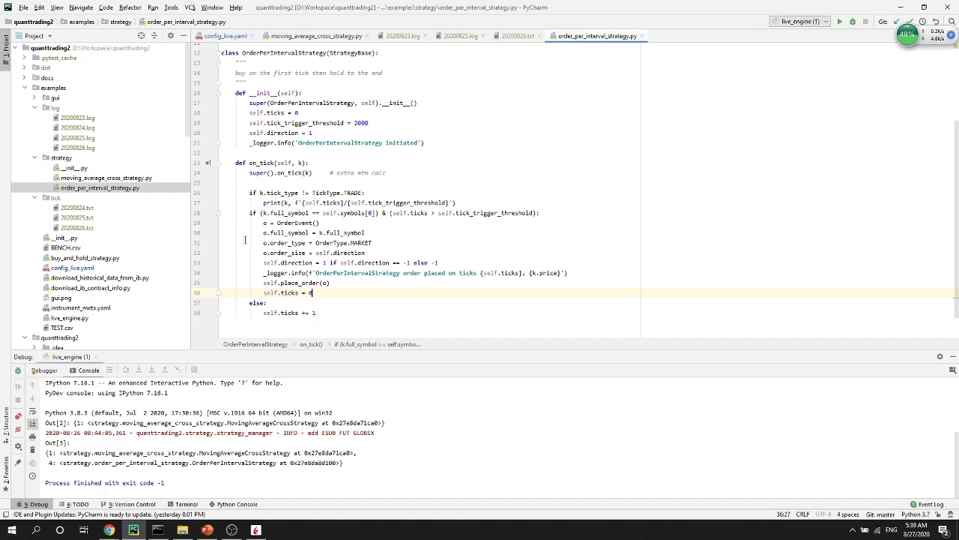
pyautogui.moveTo(216, 233)
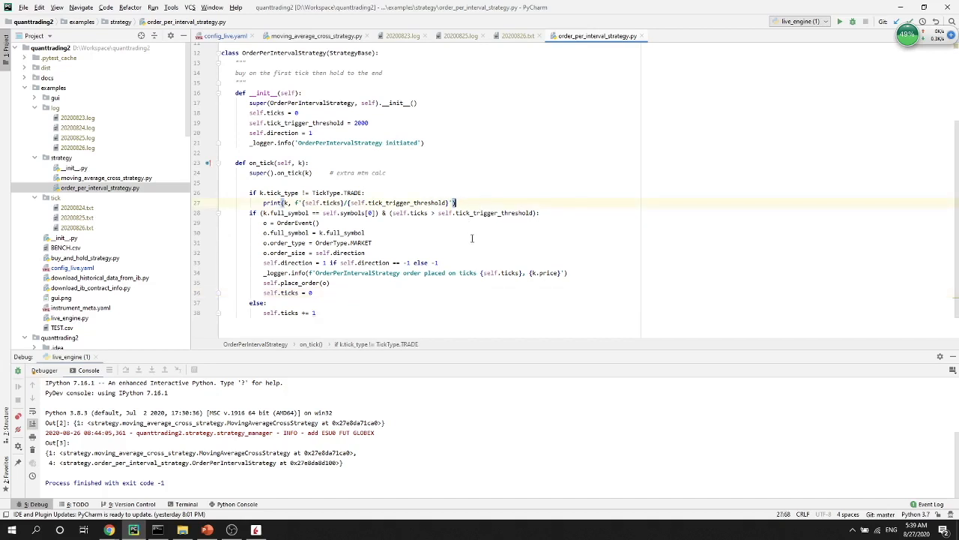
pyautogui.moveTo(408, 231)
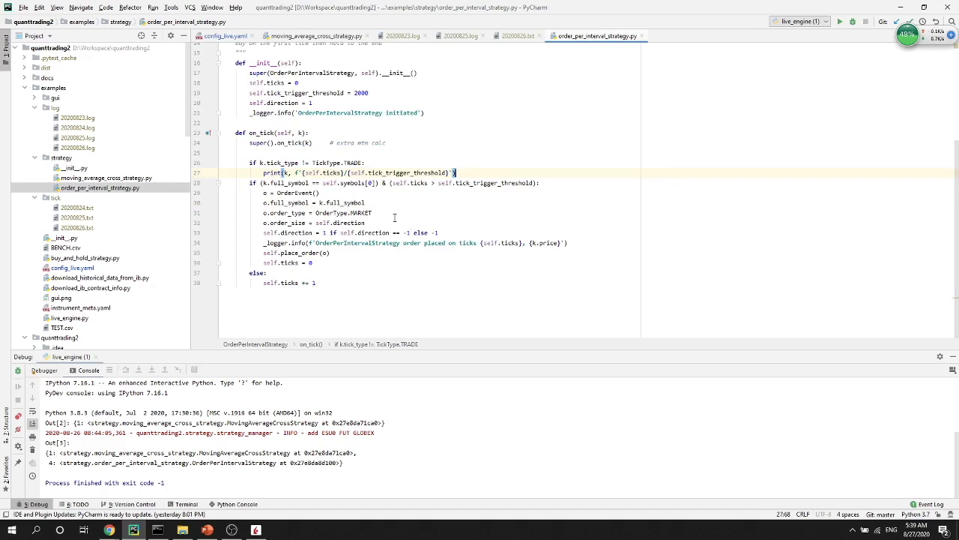
pyautogui.moveTo(266, 174); pyautogui.dragTo(455, 174)
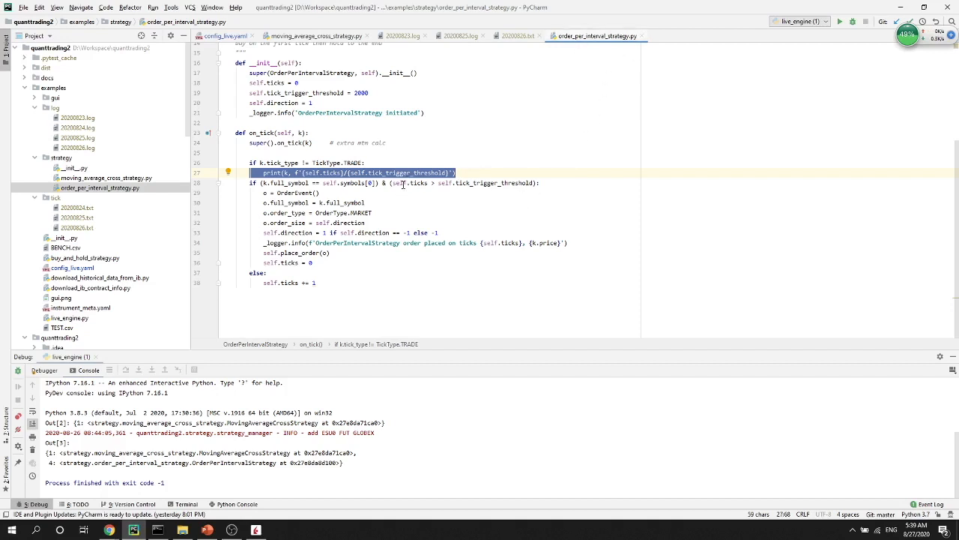
pyautogui.moveTo(393, 196)
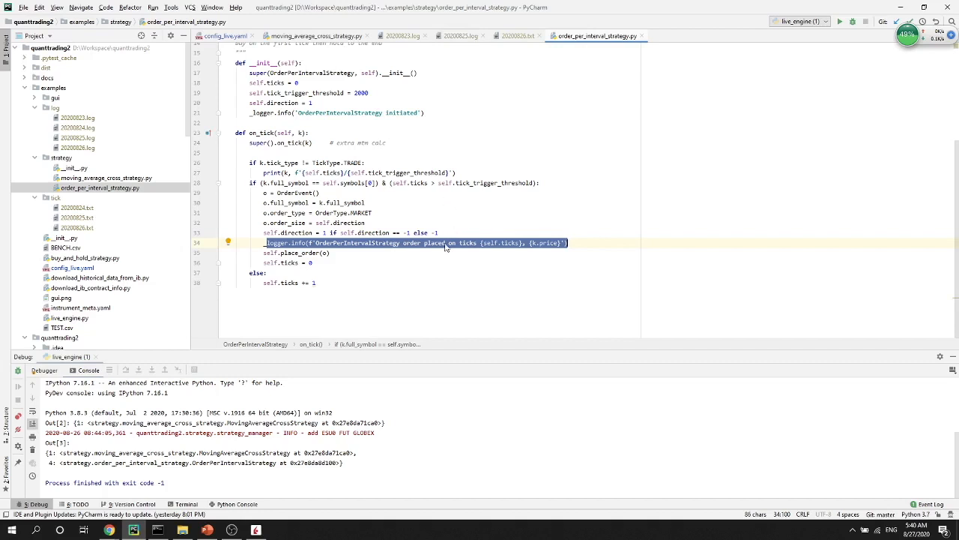
pyautogui.doubleClick(506, 242)
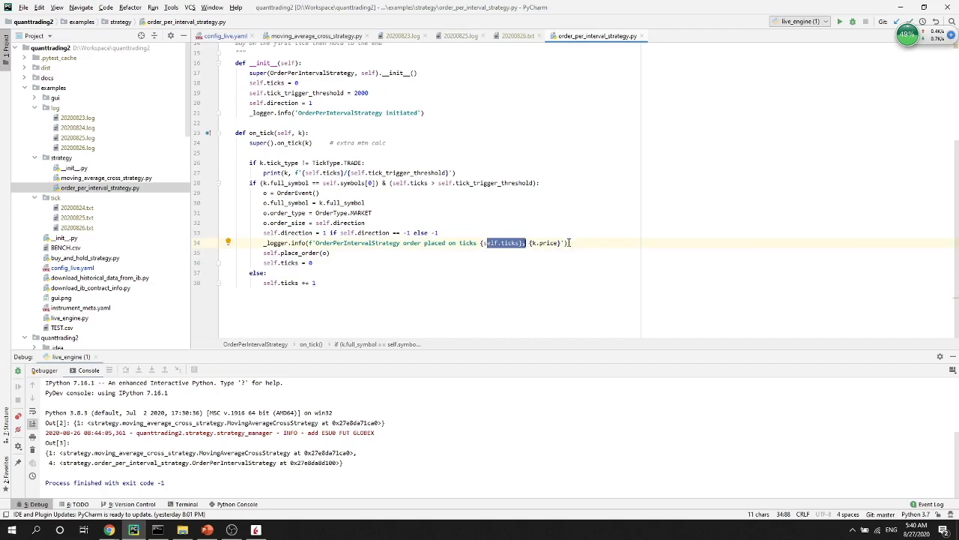
pyautogui.doubleClick(552, 243)
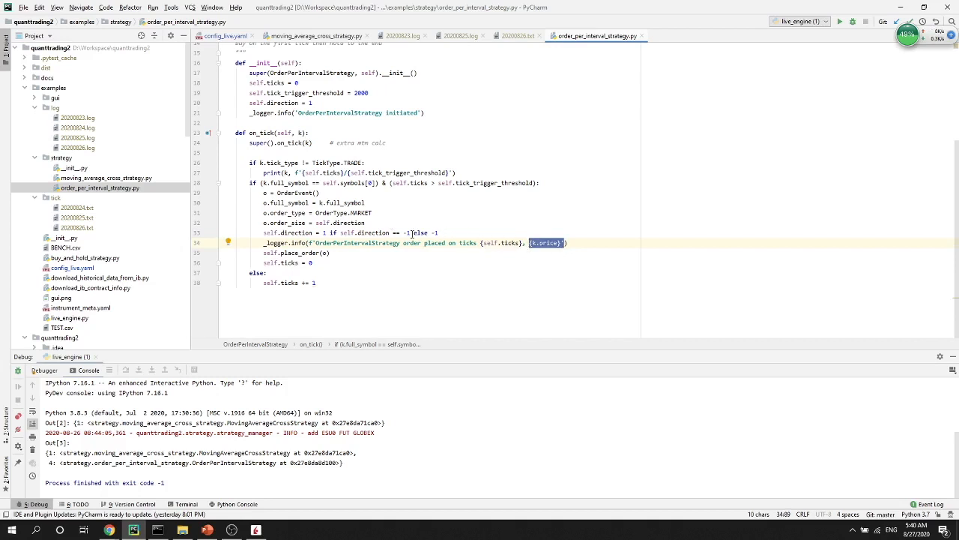
pyautogui.click(323, 36)
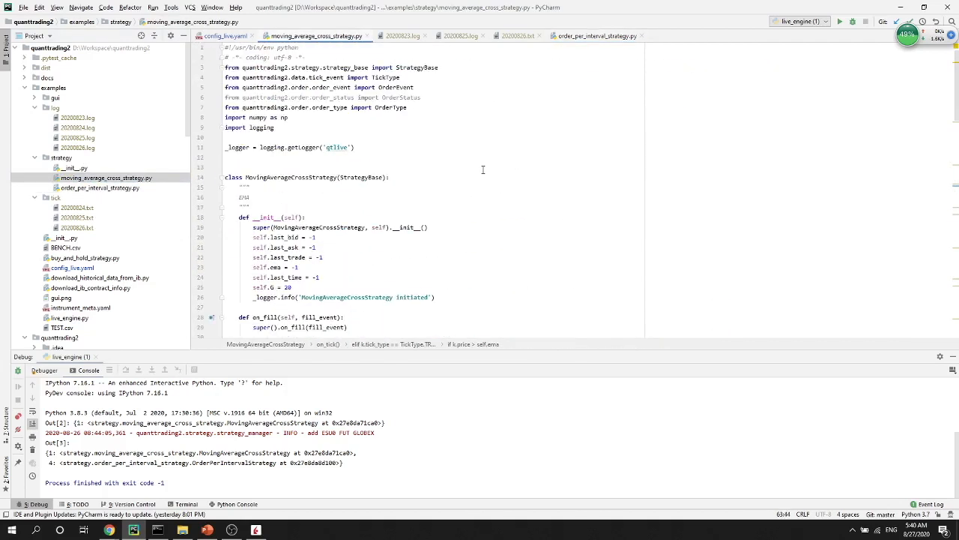
pyautogui.moveTo(303, 177)
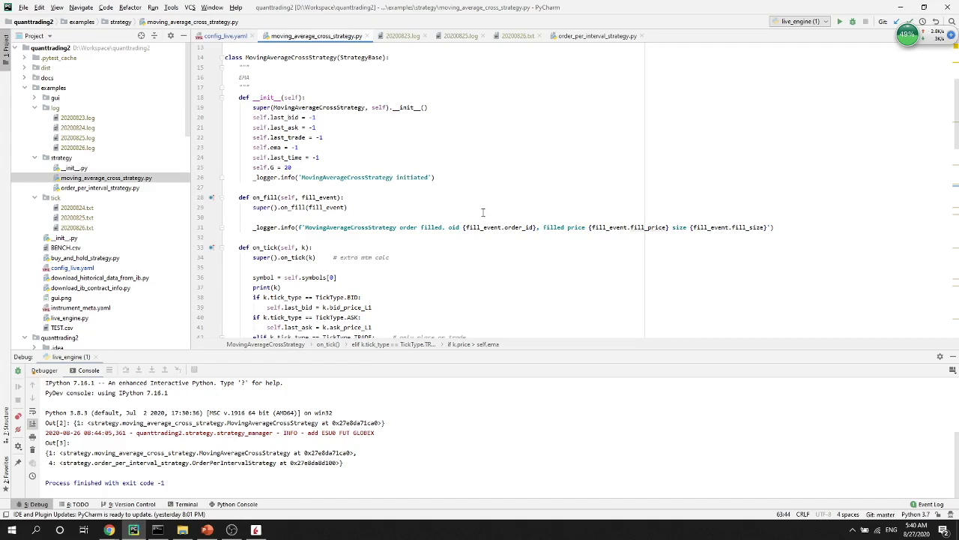
# Step: Scroll moving_average_cross_strategy.py through __init__, on_fill and on_tick to the order-cancellation logic
pyautogui.scroll(-3)
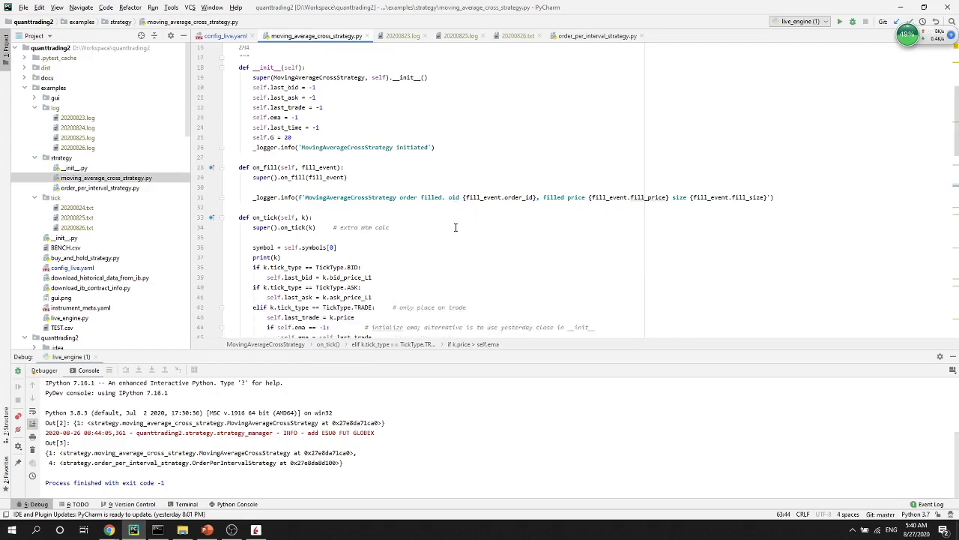
pyautogui.scroll(-3)
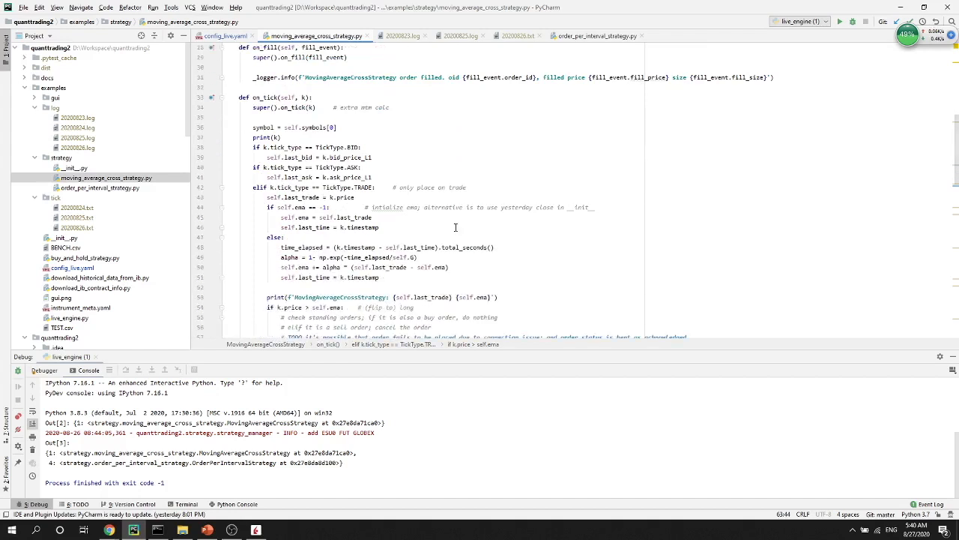
pyautogui.scroll(-3)
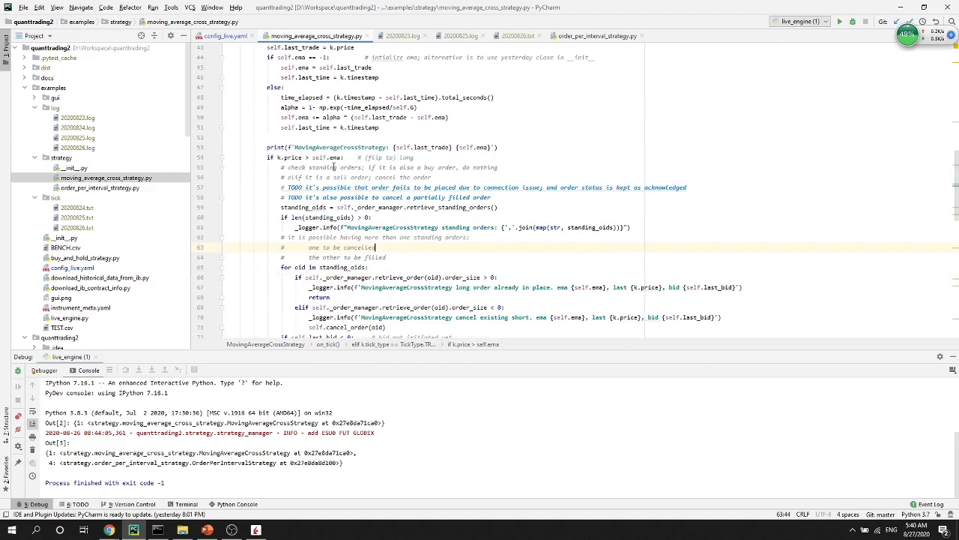
pyautogui.moveTo(352, 168)
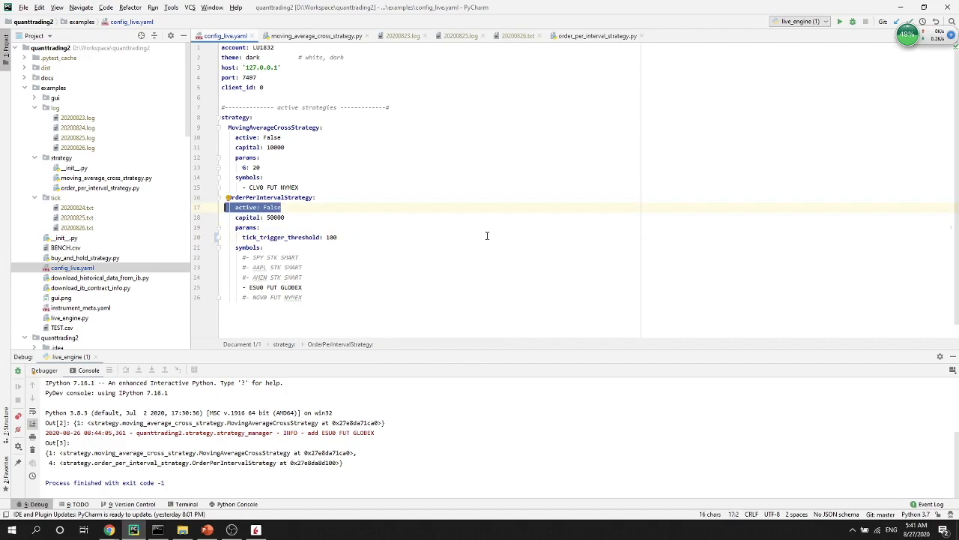
pyautogui.moveTo(493, 233)
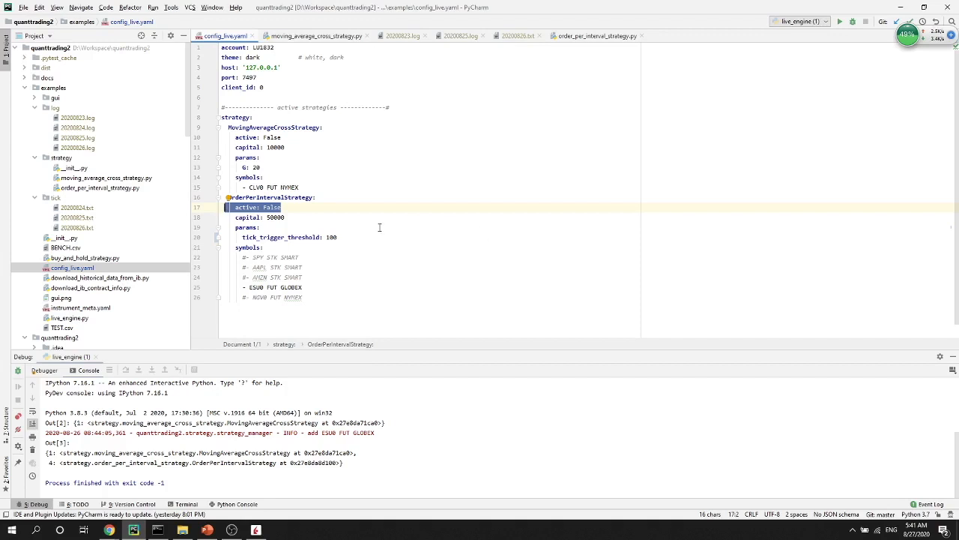
# Step: Review config_live.yaml: inactive flags, capital, tick_trigger_threshold and the uncommented ES GLOBEX futures symbol
pyautogui.click(261, 228)
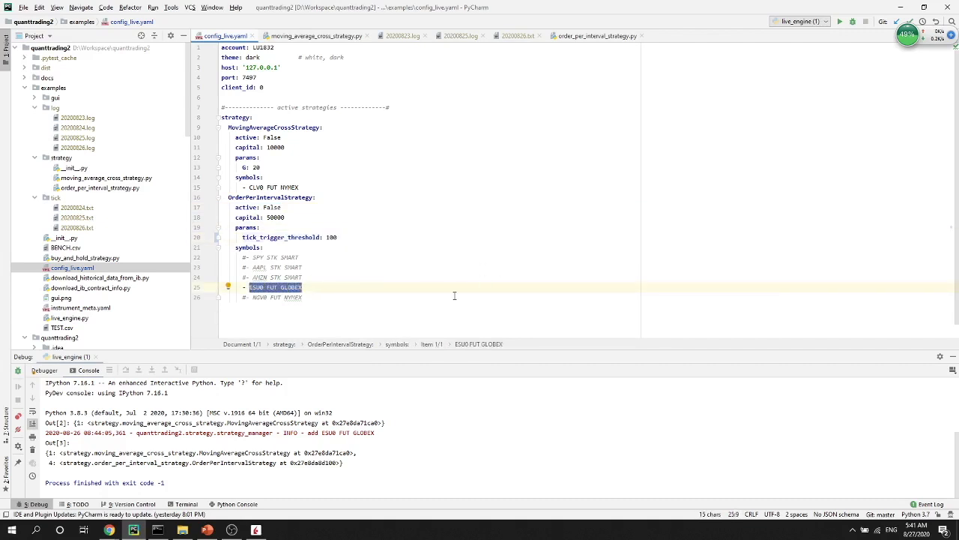
pyautogui.moveTo(480, 261)
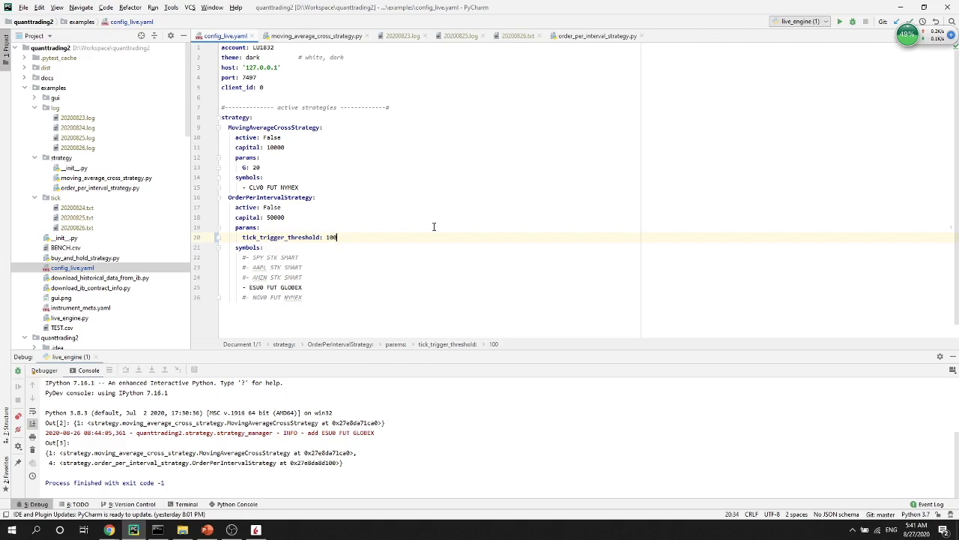
pyautogui.moveTo(389, 189)
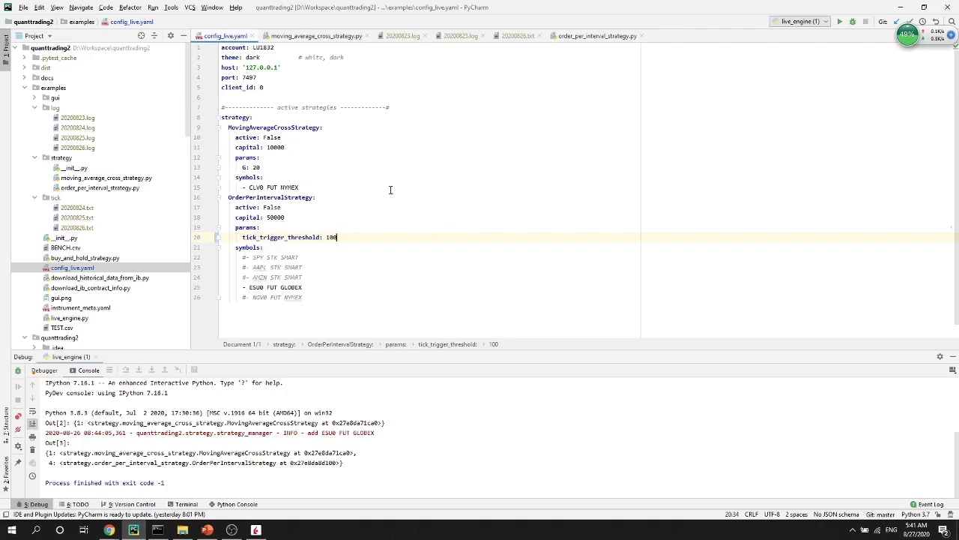
pyautogui.scroll(-3)
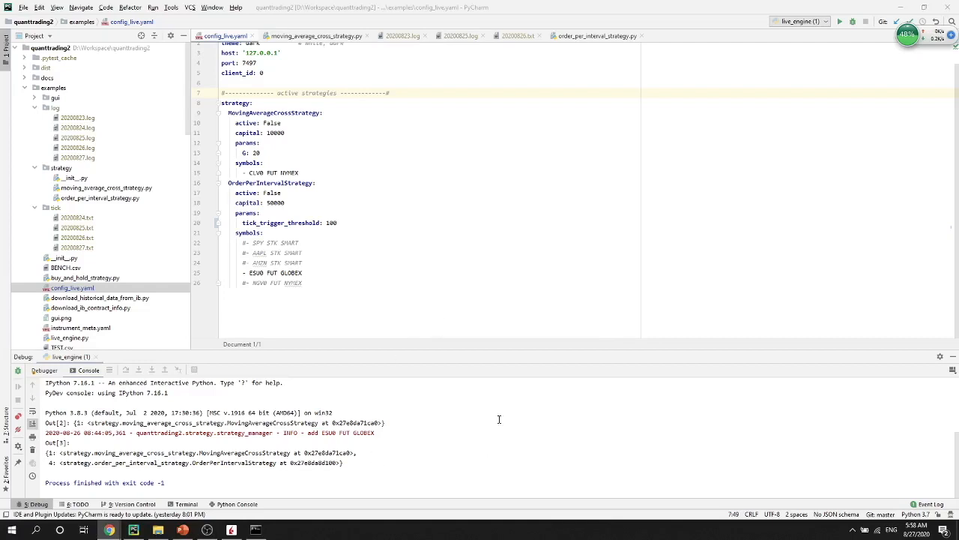
# Step: Run python live_engine.py so QuantTrading lists MovingAverageCross and OrderPerInterval, both inactive
pyautogui.click(258, 531)
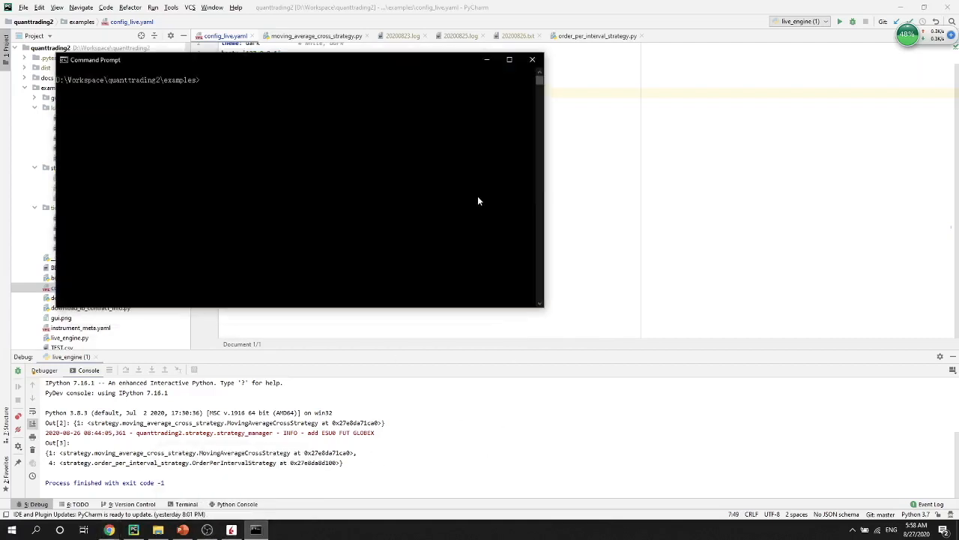
pyautogui.write('python live_engine.py')
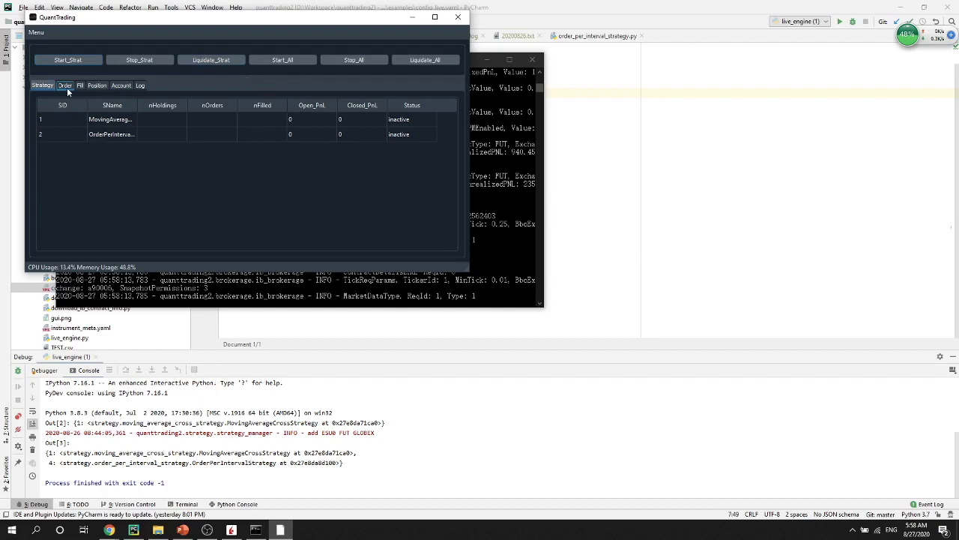
pyautogui.moveTo(63, 89)
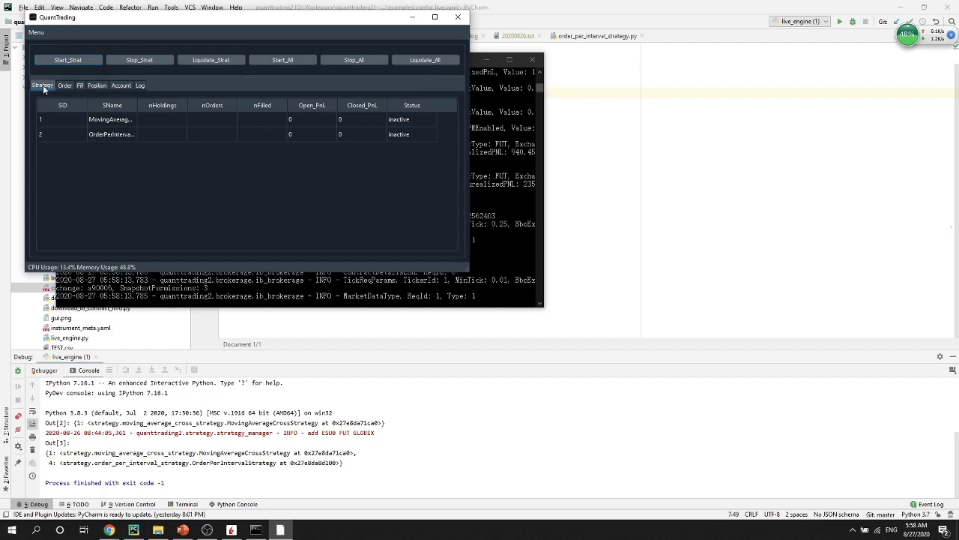
pyautogui.moveTo(432, 93)
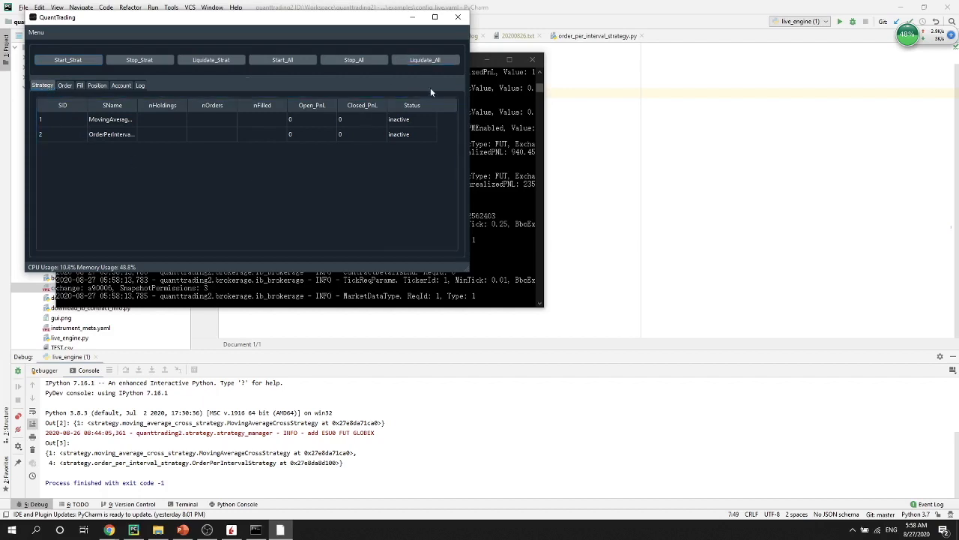
pyautogui.moveTo(193, 183)
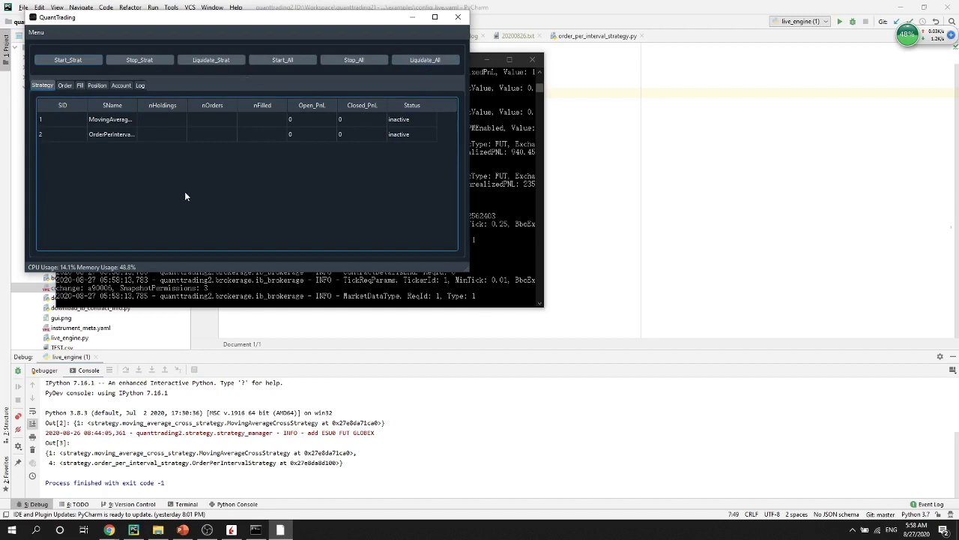
pyautogui.click(111, 135)
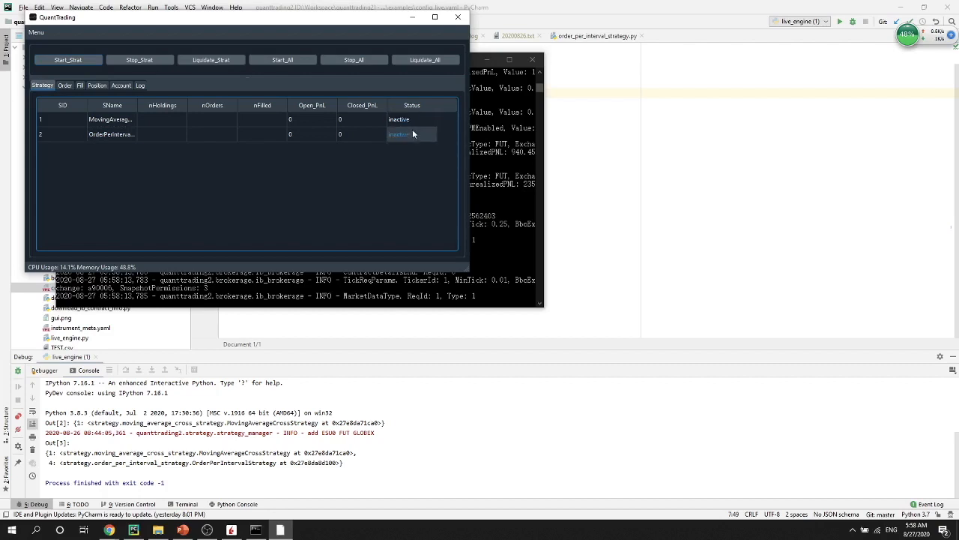
pyautogui.click(411, 120)
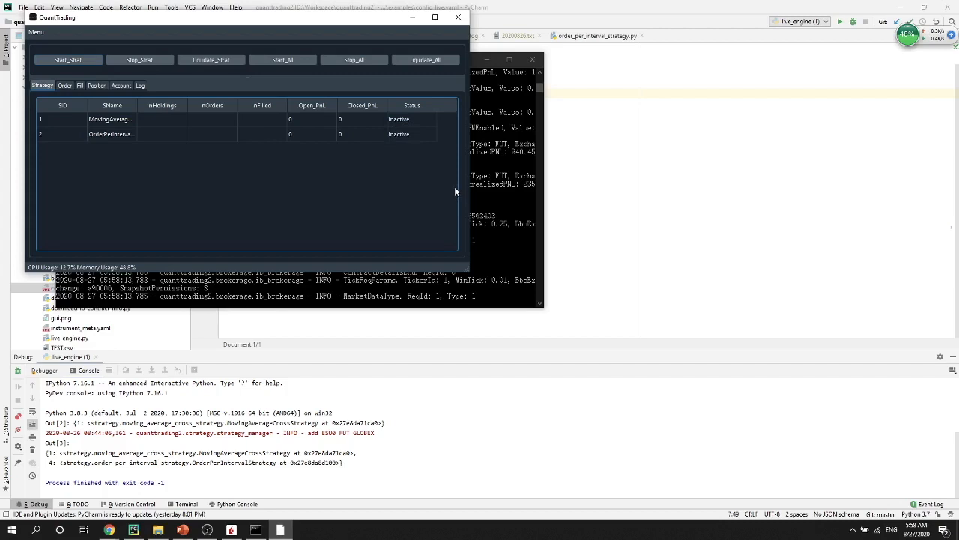
pyautogui.moveTo(448, 180)
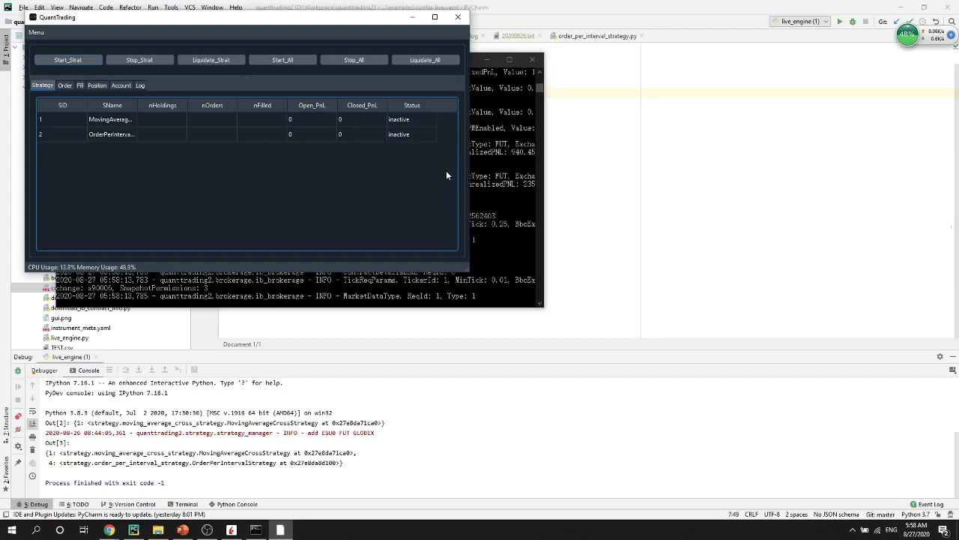
pyautogui.moveTo(426, 177)
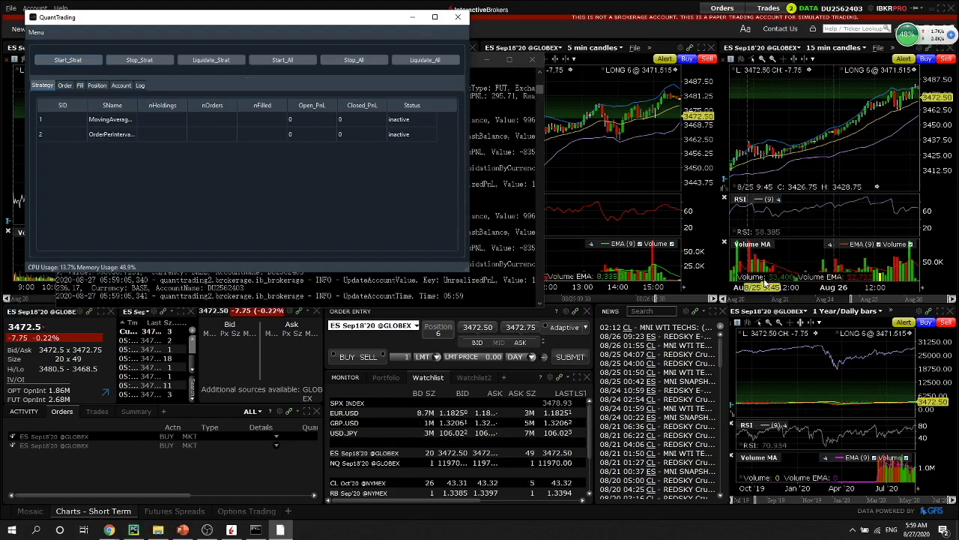
pyautogui.moveTo(333, 38)
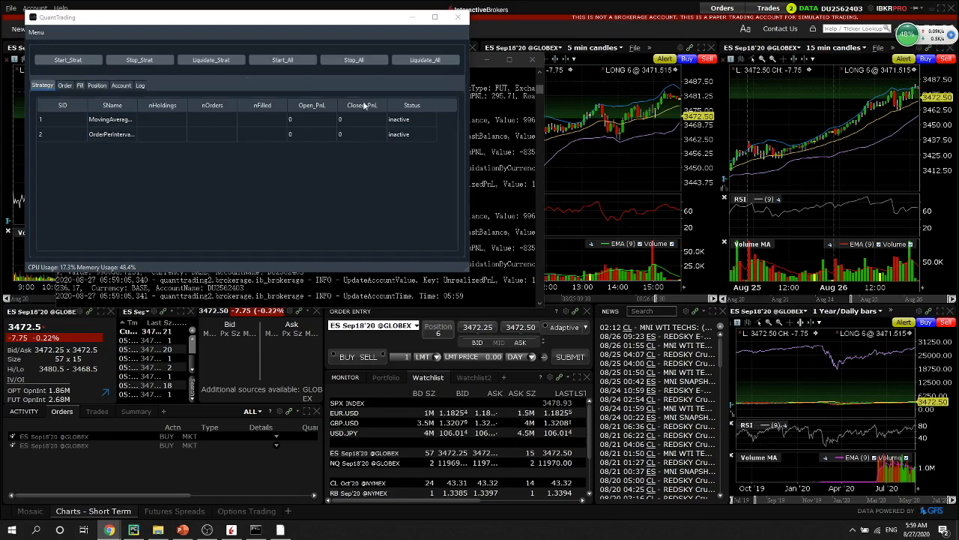
pyautogui.moveTo(270, 495)
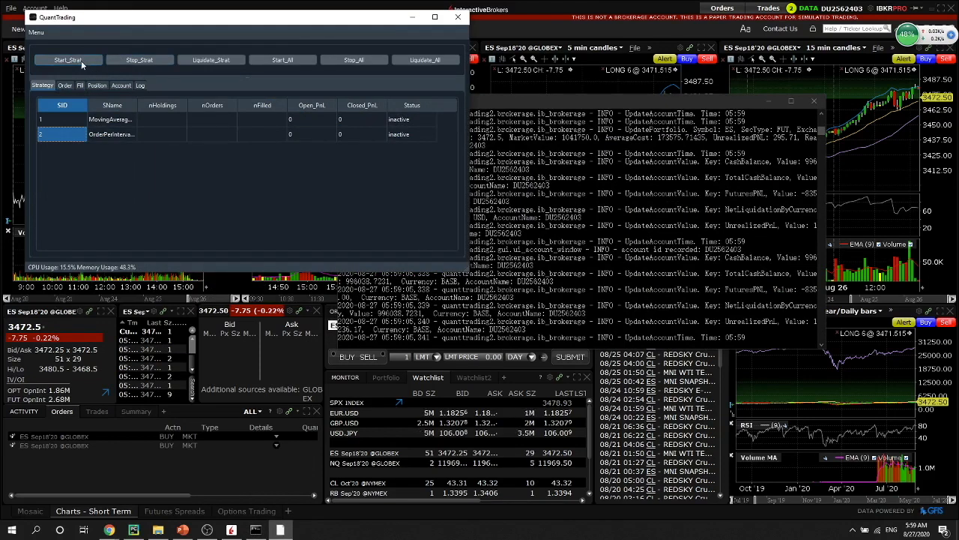
# Step: Start strategy 2 so ES ticks stream into the console, then bring Trader Workstation forward
pyautogui.click(69, 60)
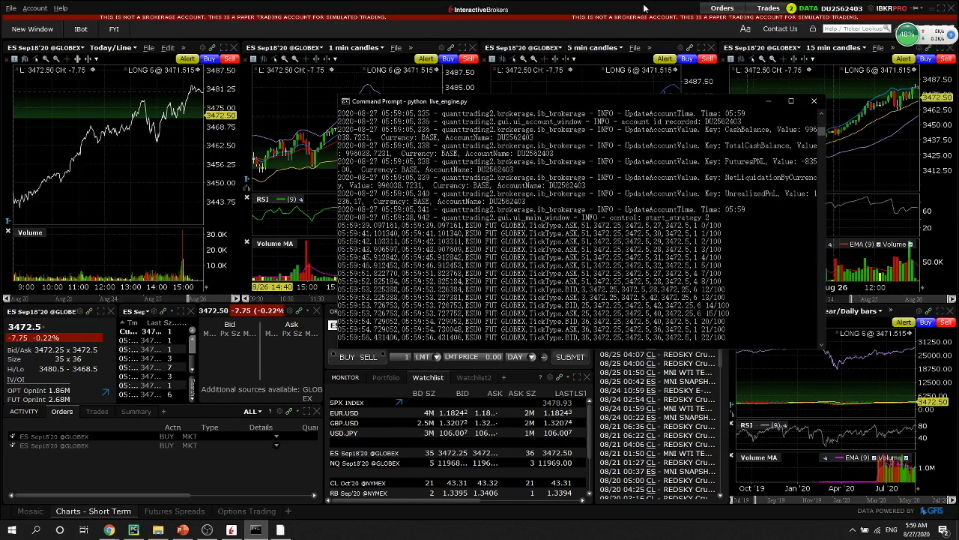
pyautogui.click(811, 99)
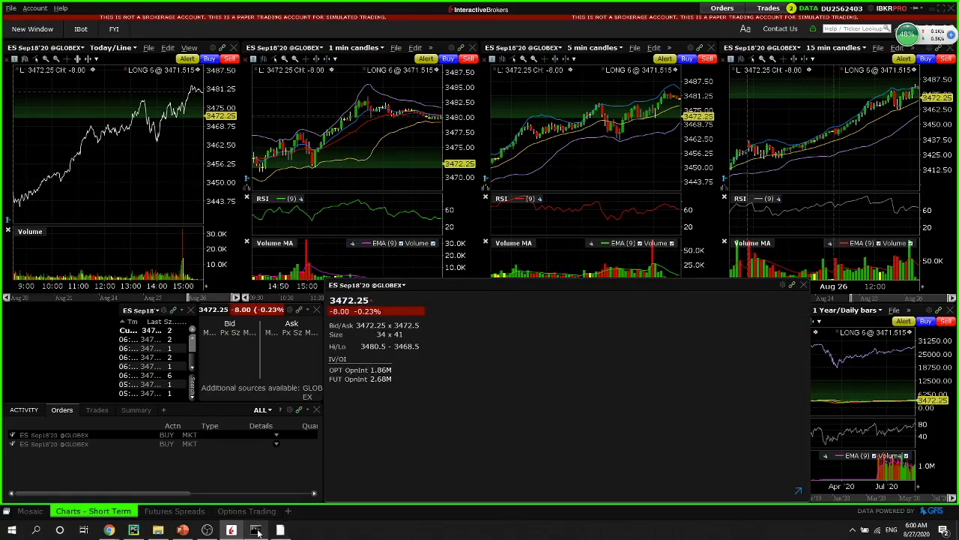
# Step: Restore the QuantTrading panel showing OrderPerInterval active with two orders filled
pyautogui.click(254, 529)
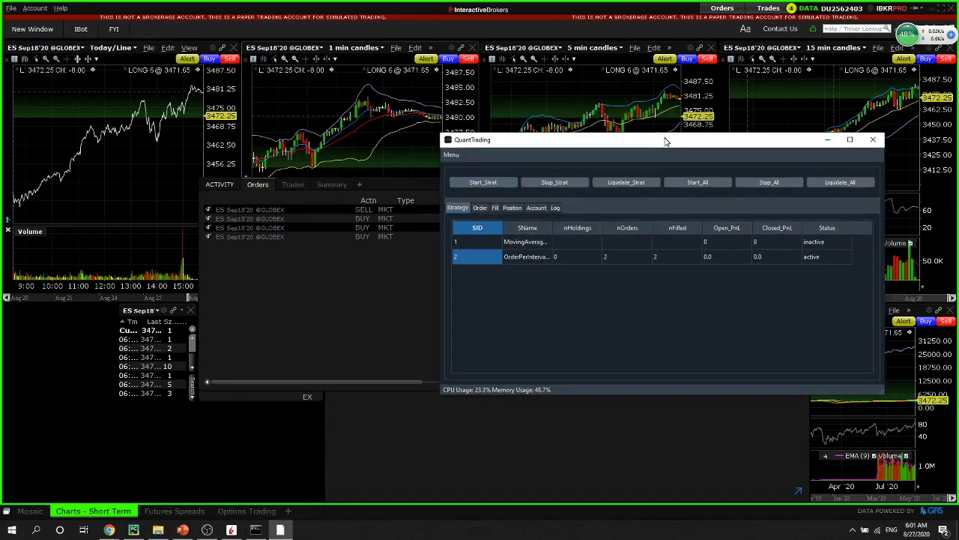
# Step: Compare TWS Activity Trades for ES with QuantTrading's Order and Fill lists
pyautogui.click(479, 207)
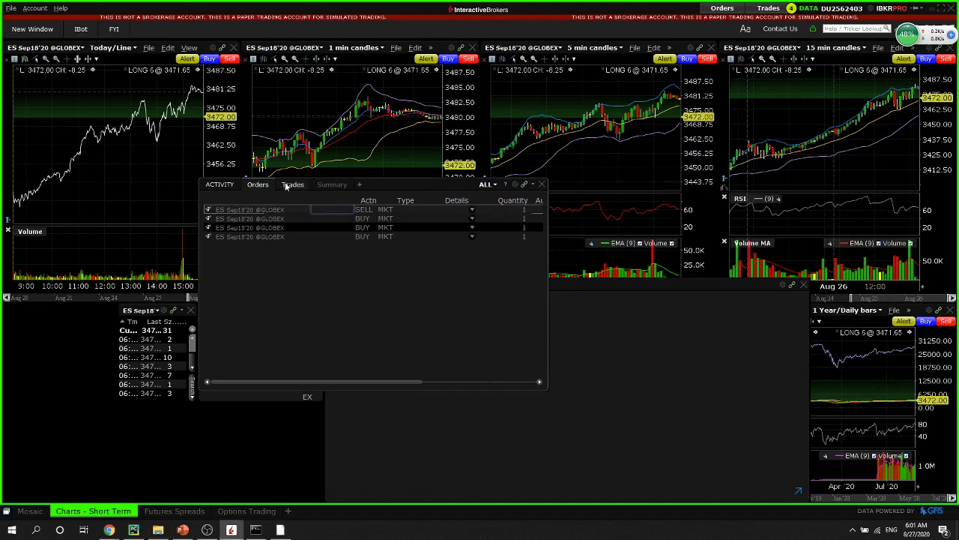
pyautogui.click(293, 185)
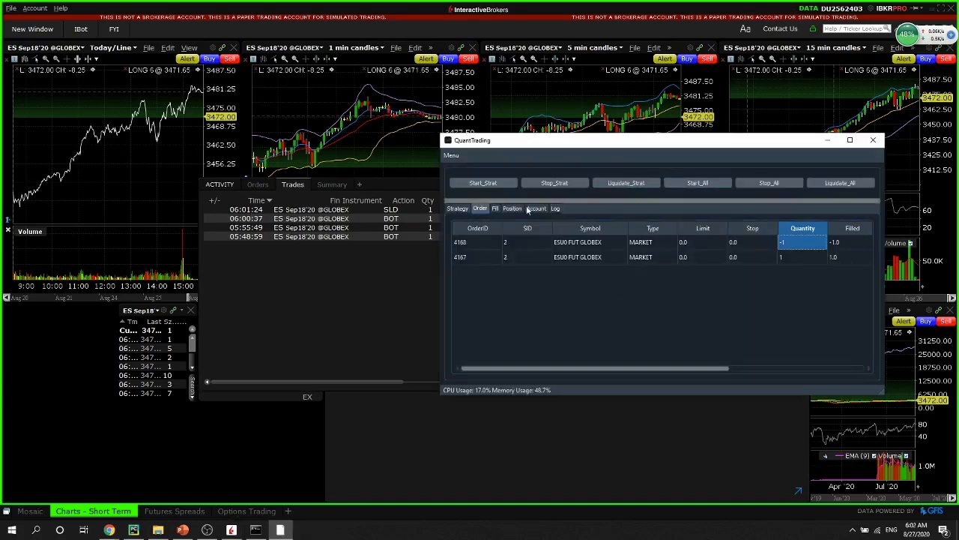
pyautogui.click(495, 208)
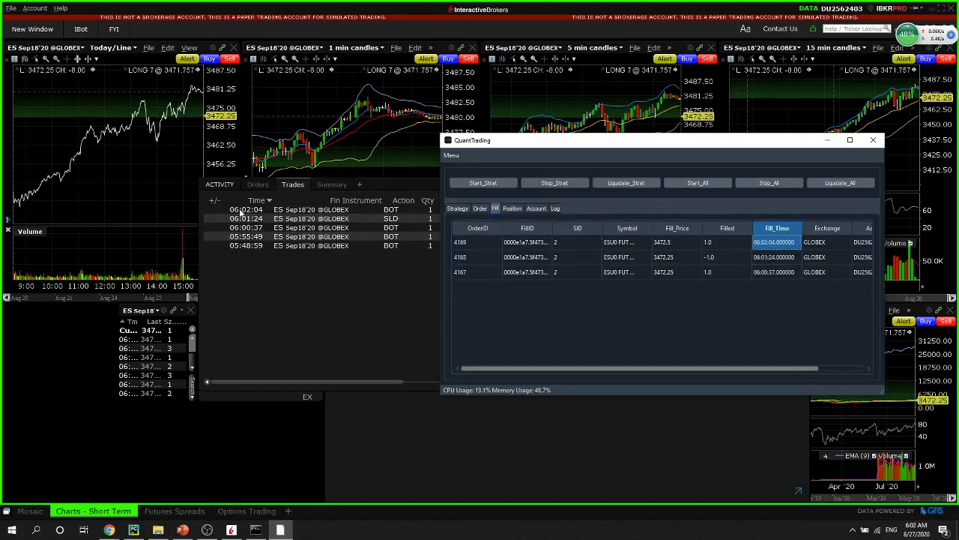
pyautogui.click(873, 141)
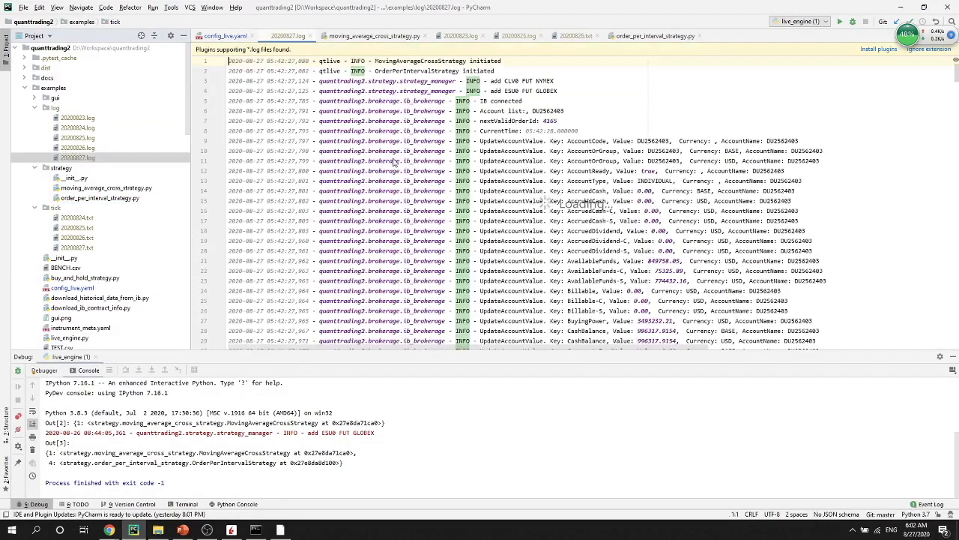
# Step: Search 20200827.log for OrderPerIntervalStrategy and step through its matches
pyautogui.click(652, 36)
pyautogui.write('OrderPerIntervalStrategy')
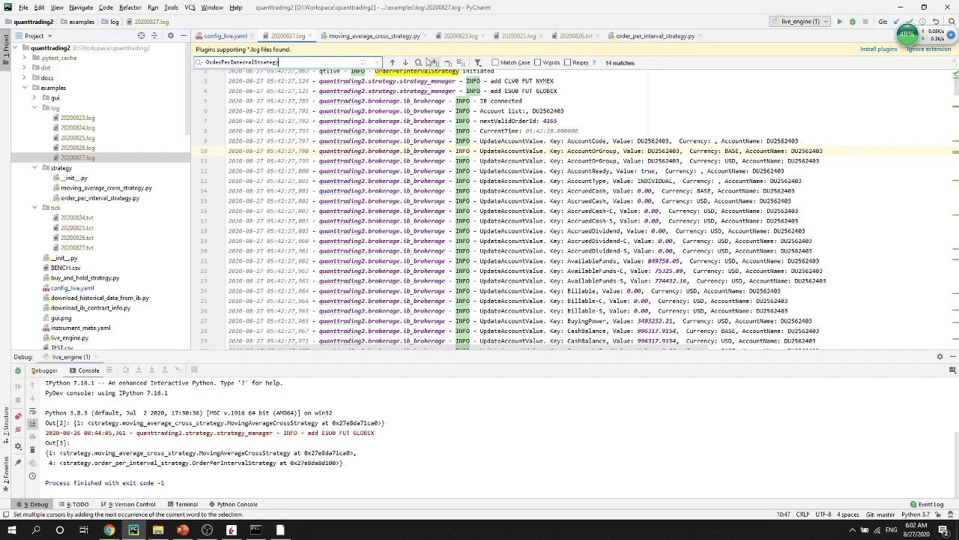
pyautogui.click(404, 63)
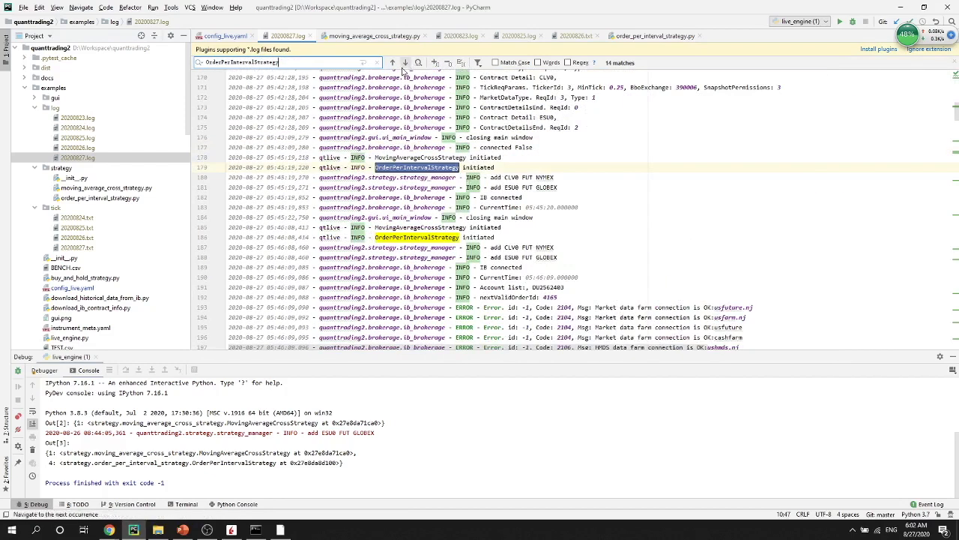
pyautogui.scroll(-3)
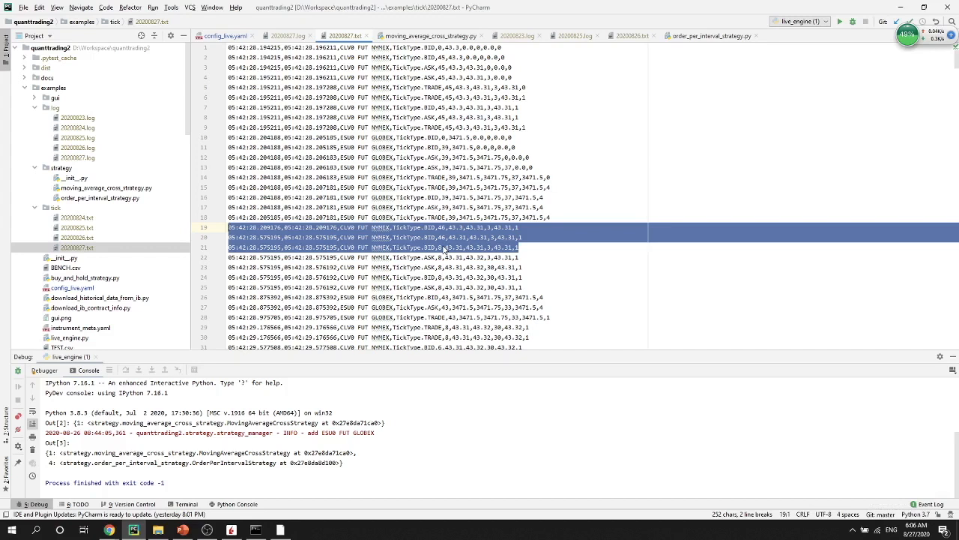
# Step: Look through examples/tick/20200827.txt, highlighting the saved ES and CL tick lines
pyautogui.click(603, 198)
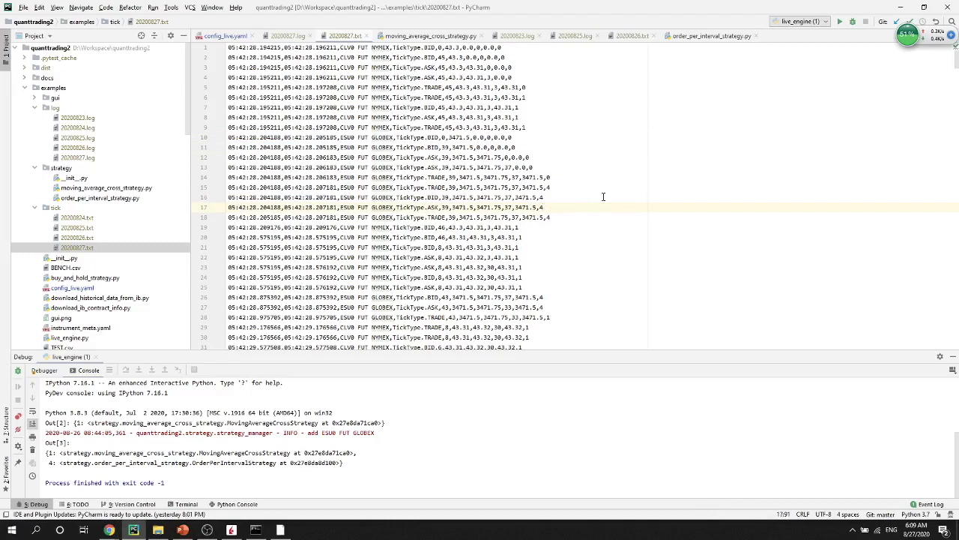
pyautogui.moveTo(390, 147); pyautogui.dragTo(525, 237)
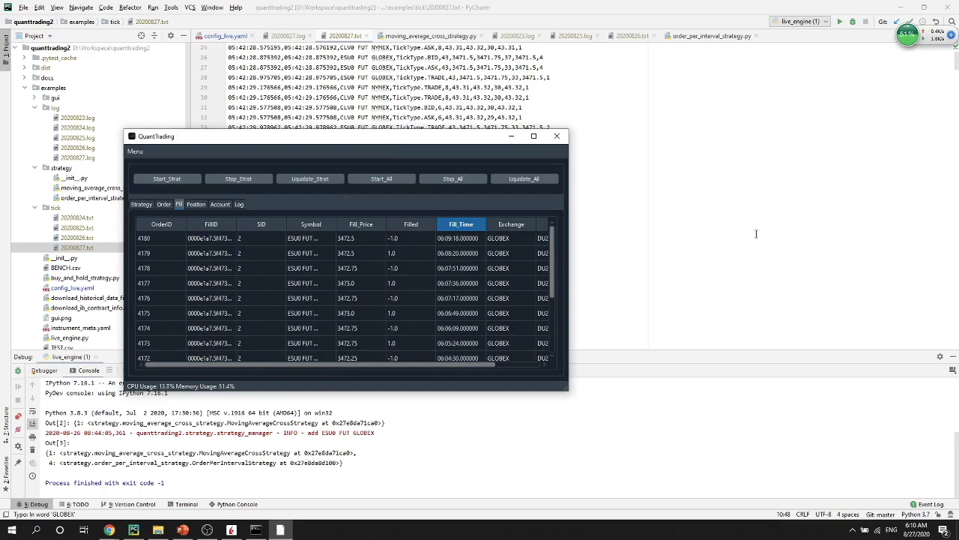
pyautogui.moveTo(629, 270)
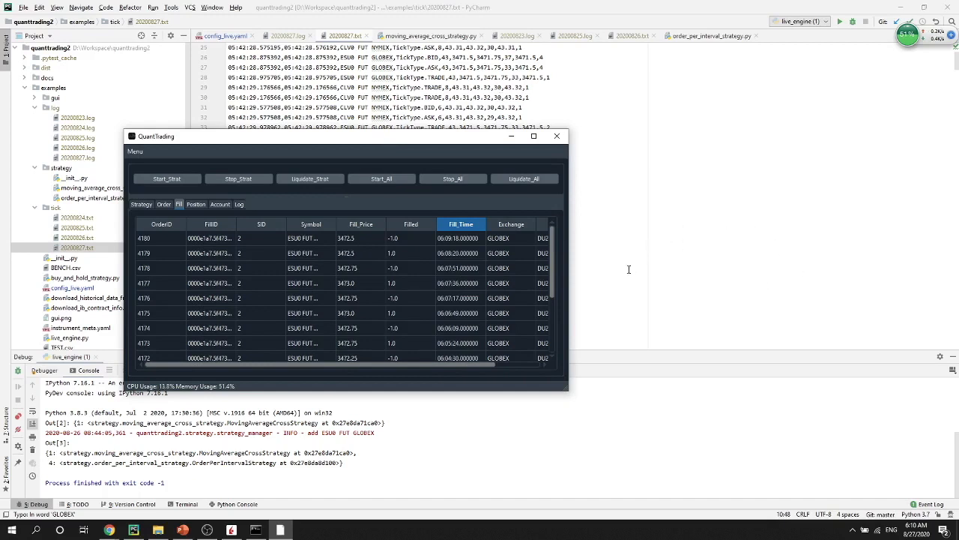